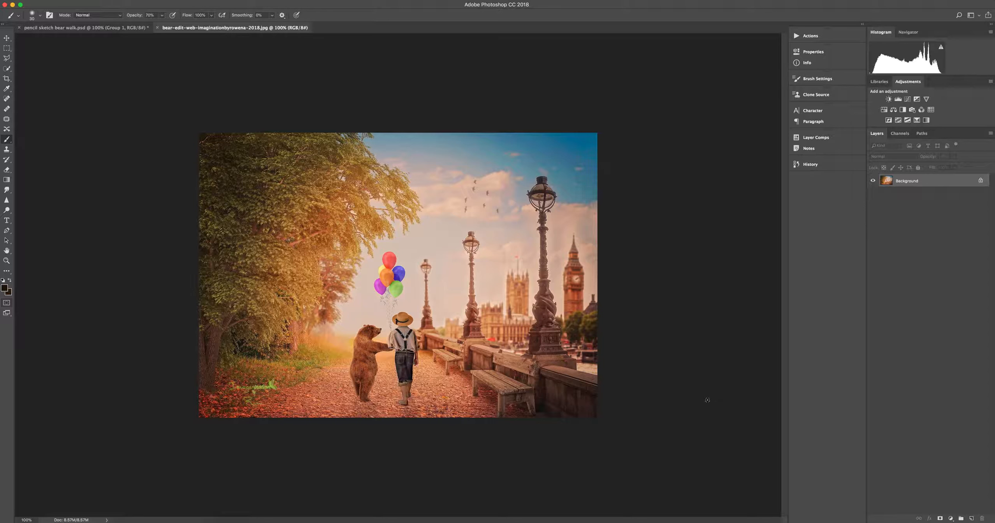
- Compare the finished pencil-sketch PSD with the original JPG and show its size and resolution in Properties
{"action": "left_click", "coordinate": [82, 27]}
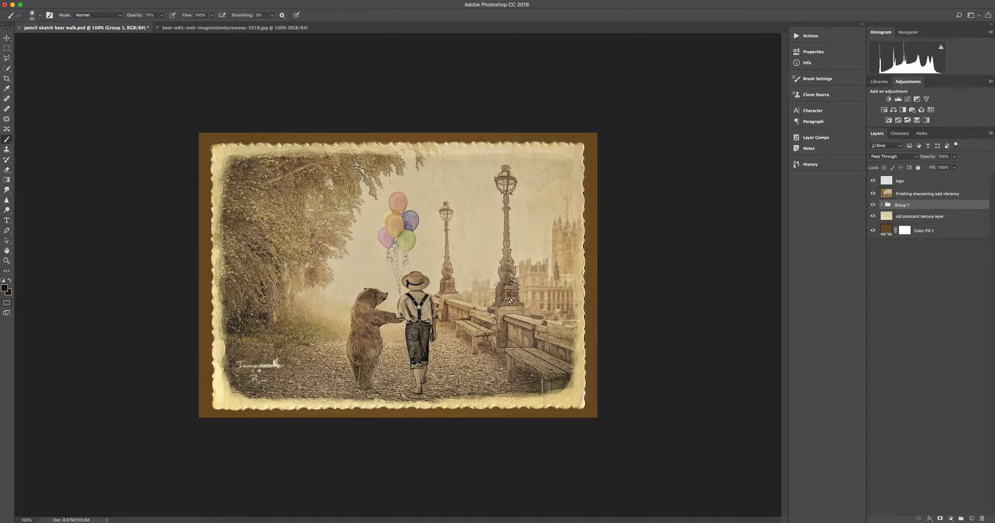
{"action": "left_click", "coordinate": [234, 27]}
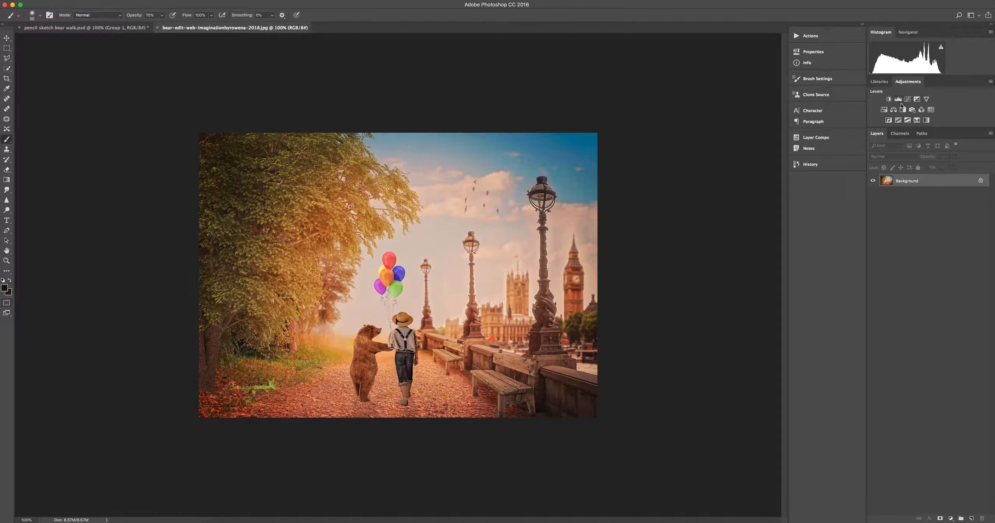
{"action": "left_click", "coordinate": [904, 110]}
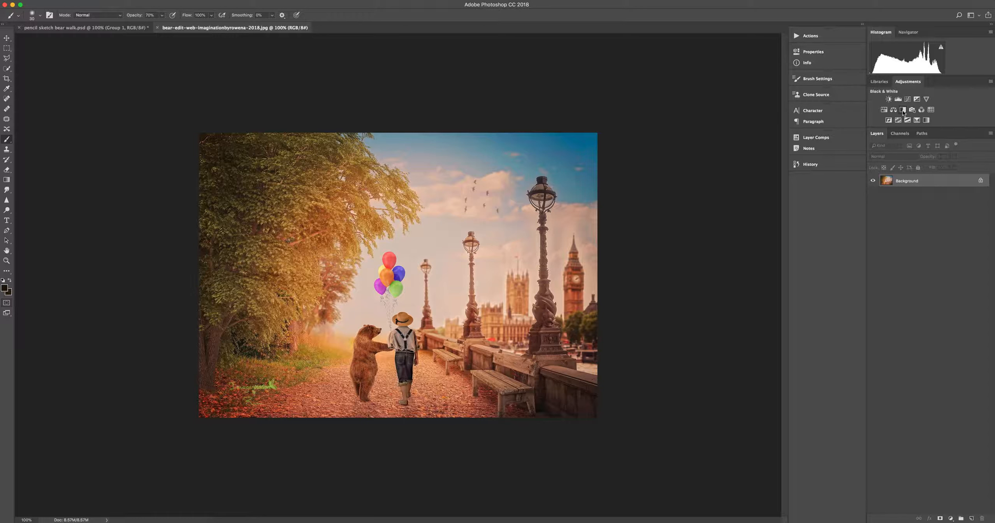
{"action": "left_click", "coordinate": [903, 109]}
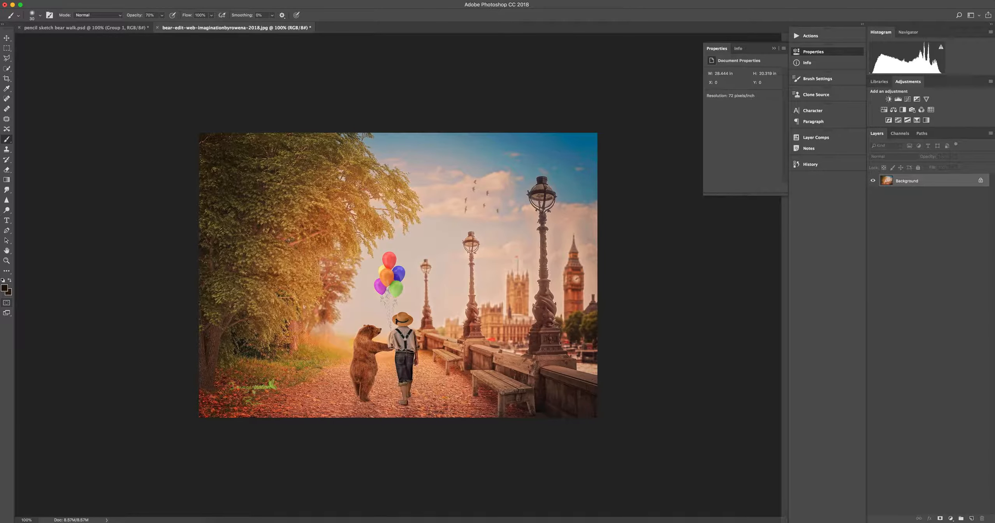
- Duplicate the Background layer and convert the copy to Black & White via Image > Adjustments
{"action": "left_click", "coordinate": [83, 28]}
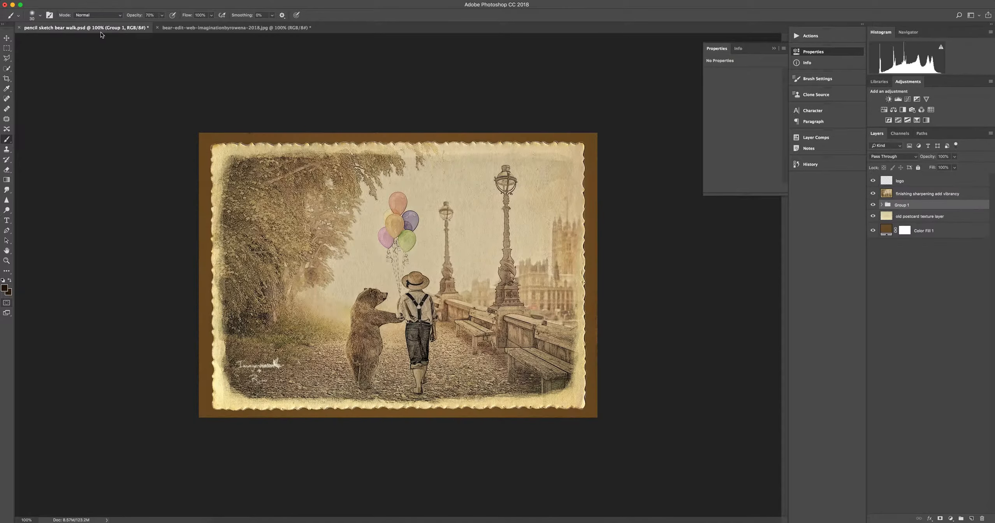
{"action": "left_click", "coordinate": [215, 27]}
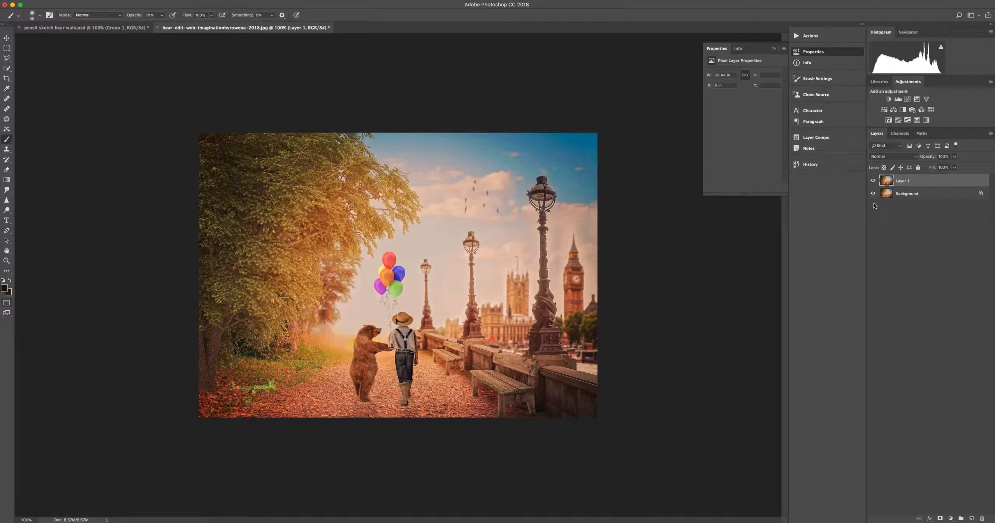
{"action": "double_click", "coordinate": [902, 180]}
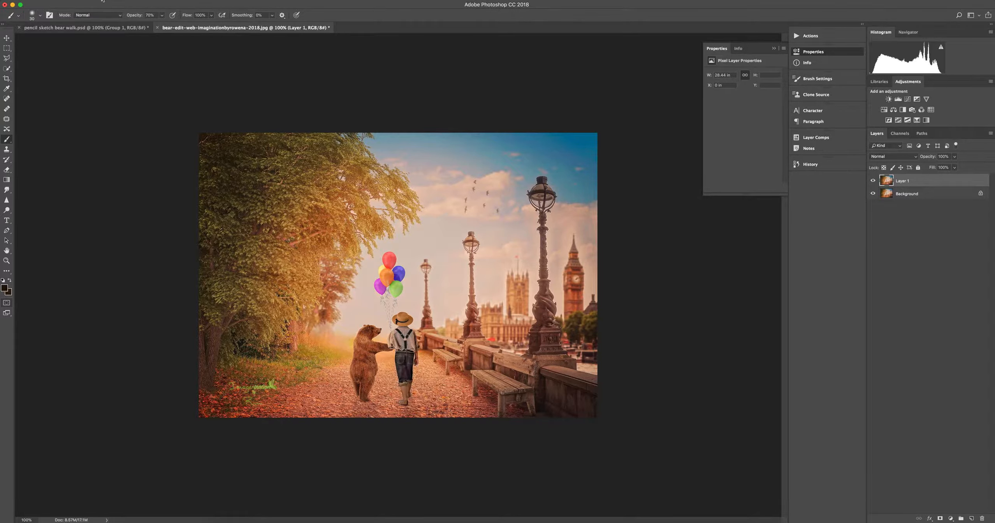
{"action": "left_click", "coordinate": [118, 16]}
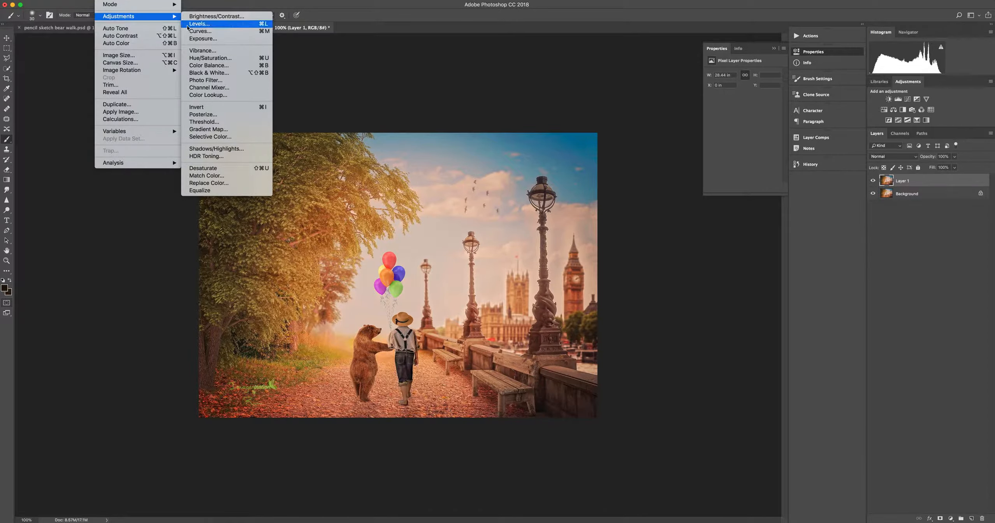
{"action": "mouse_move", "coordinate": [208, 72]}
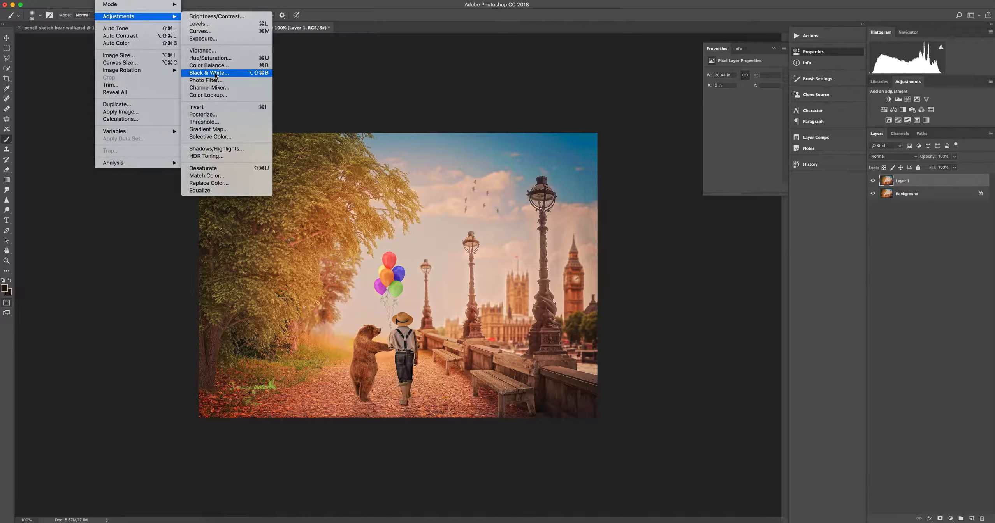
{"action": "left_click", "coordinate": [208, 72]}
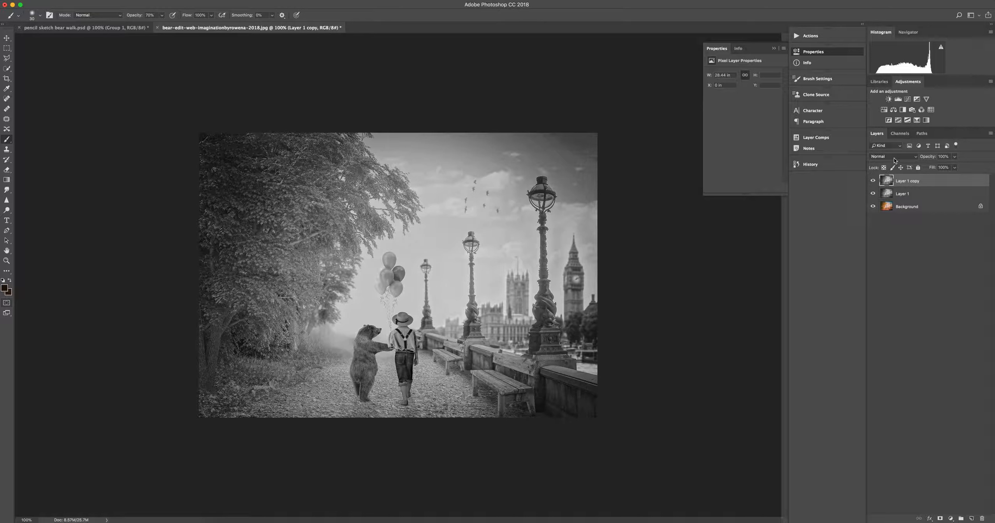
- Set the top grey copy's blend mode to Color Dodge so the canvas turns white
{"action": "left_click", "coordinate": [888, 156]}
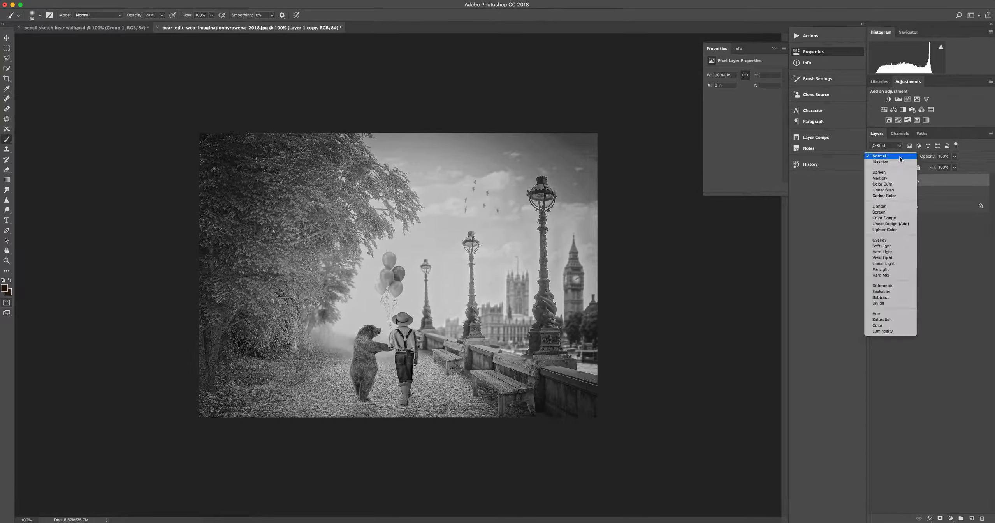
{"action": "left_click", "coordinate": [883, 218]}
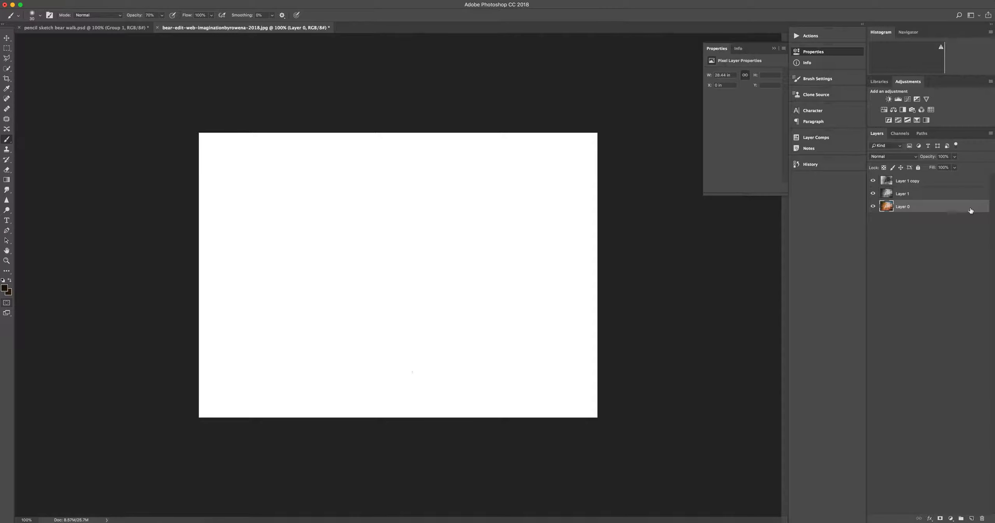
- In the sketch PSD, select the old postcard texture layer and Color Fill 1 for duplication
{"action": "left_click", "coordinate": [77, 27]}
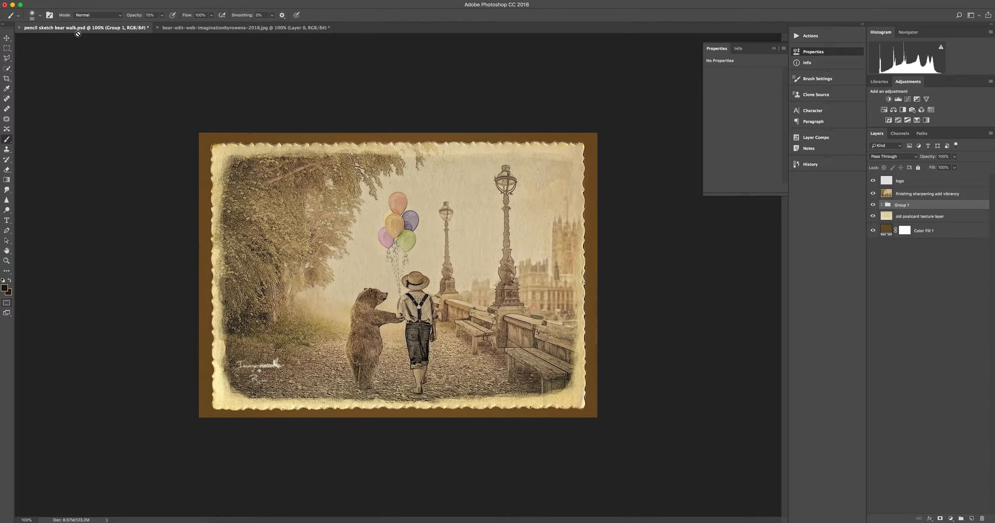
{"action": "left_click", "coordinate": [919, 215]}
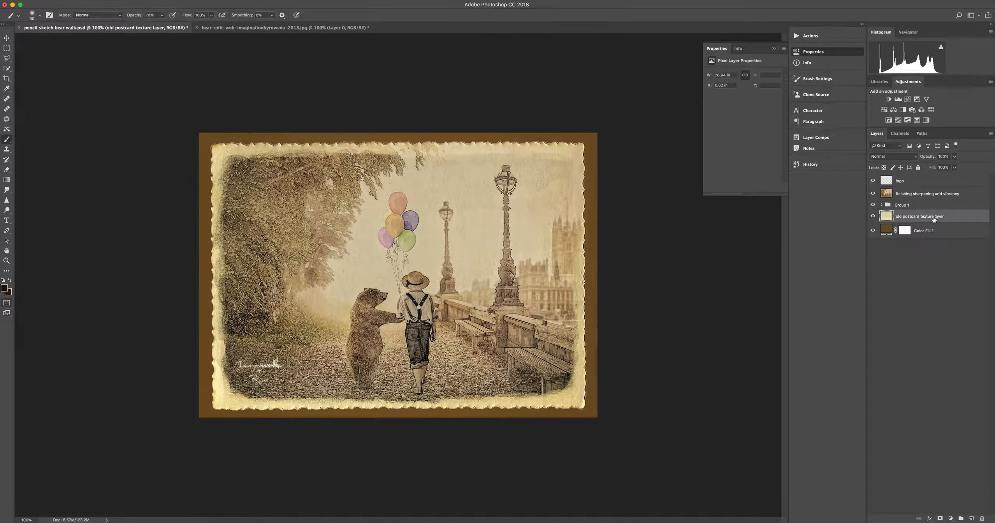
{"action": "left_click", "coordinate": [924, 230]}
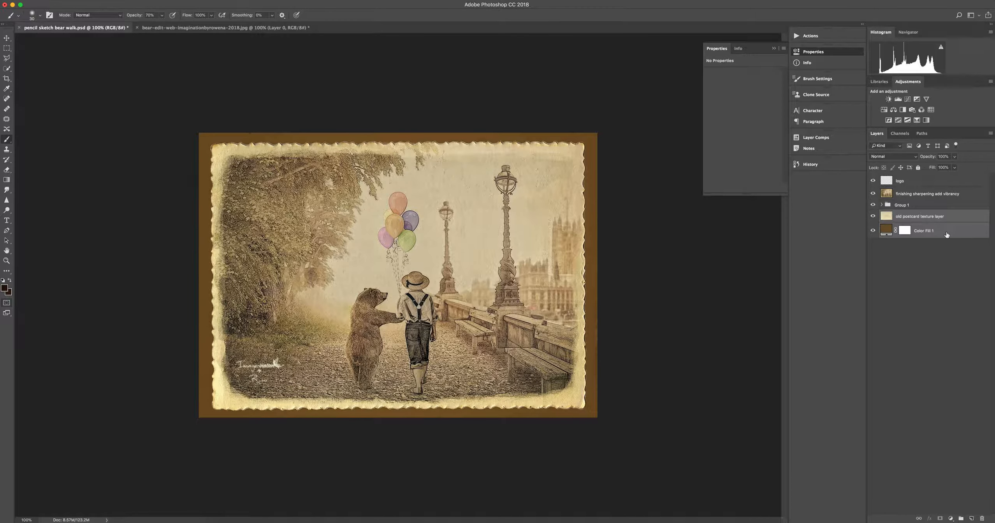
{"action": "right_click", "coordinate": [924, 231]}
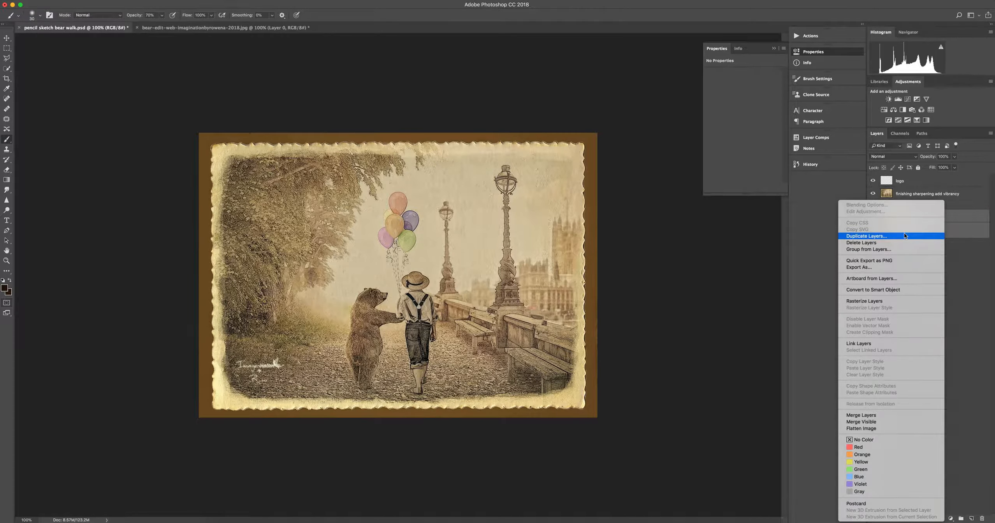
- Duplicate both layers into the bear photo JPG document and return to it
{"action": "left_click", "coordinate": [866, 235]}
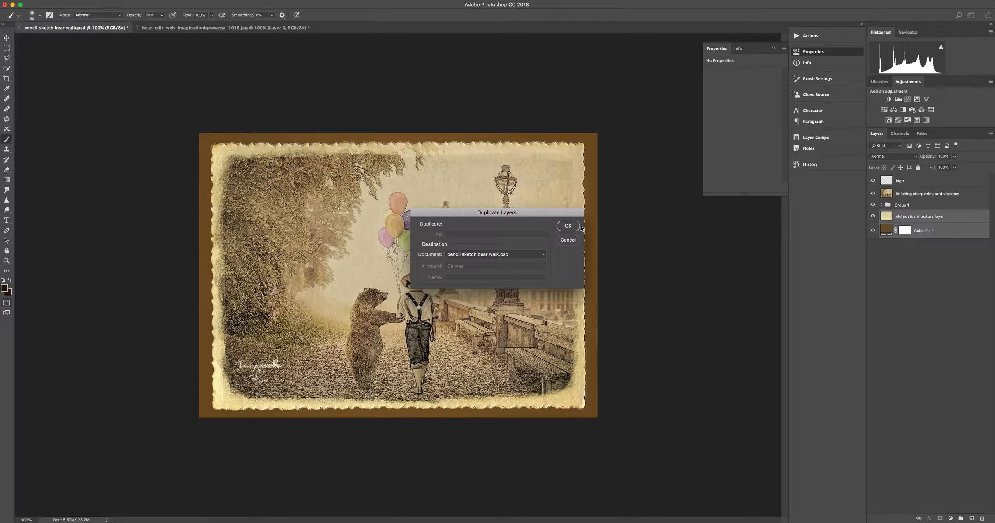
{"action": "left_click", "coordinate": [495, 254]}
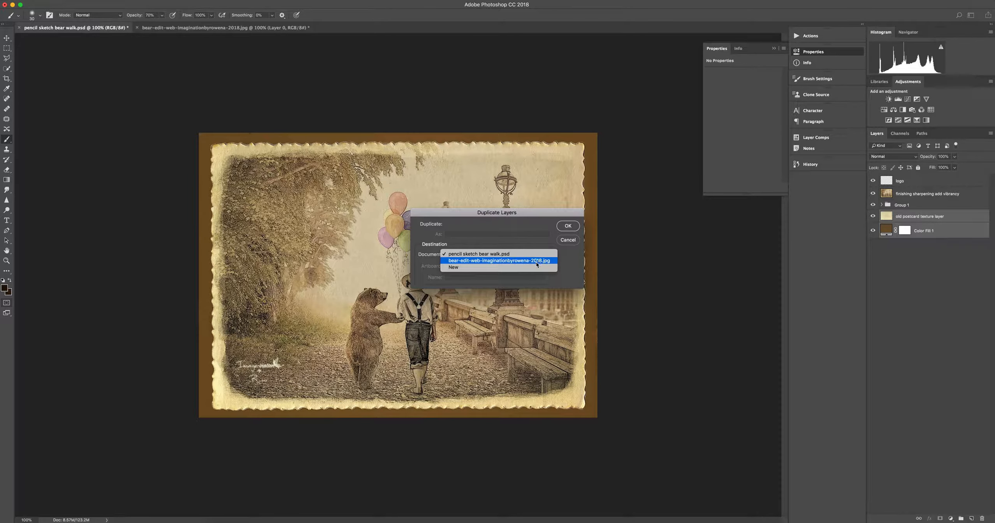
{"action": "left_click", "coordinate": [567, 226]}
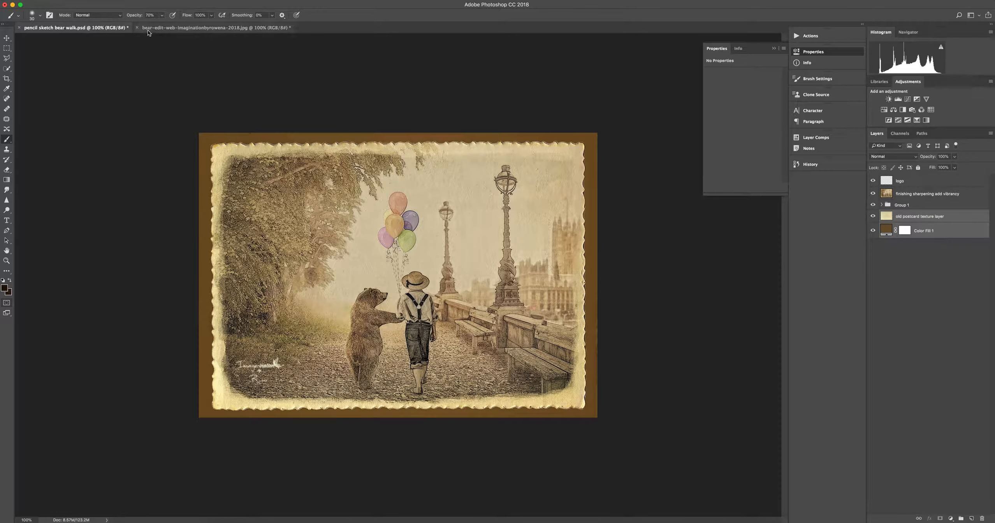
{"action": "left_click", "coordinate": [216, 28]}
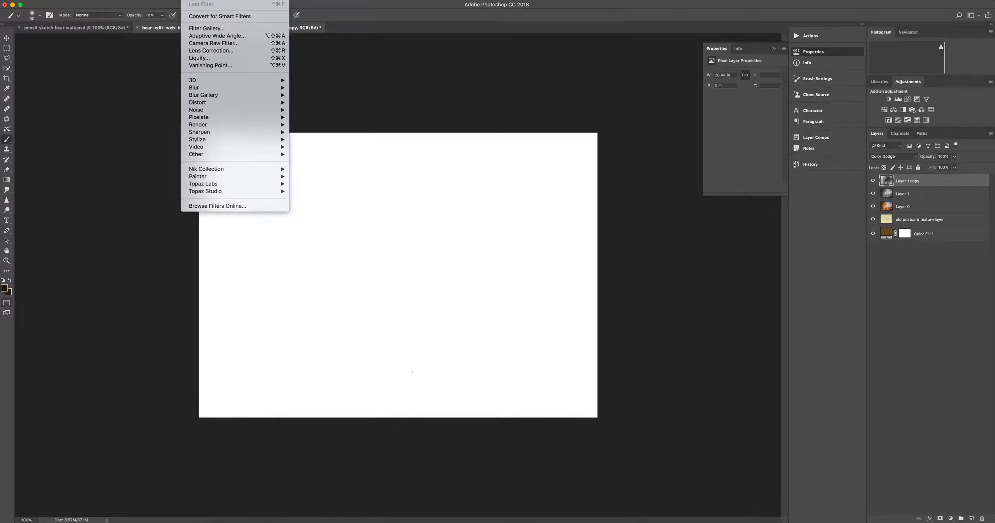
{"action": "mouse_move", "coordinate": [220, 16]}
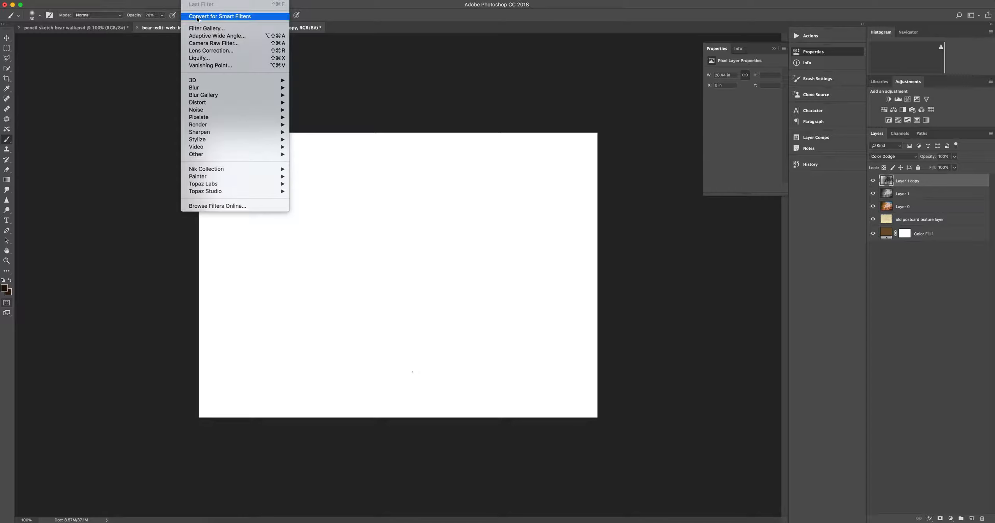
- Convert Layer 1 copy to a smart object set to Color Dodge, ready for a blur filter
{"action": "left_click", "coordinate": [220, 16]}
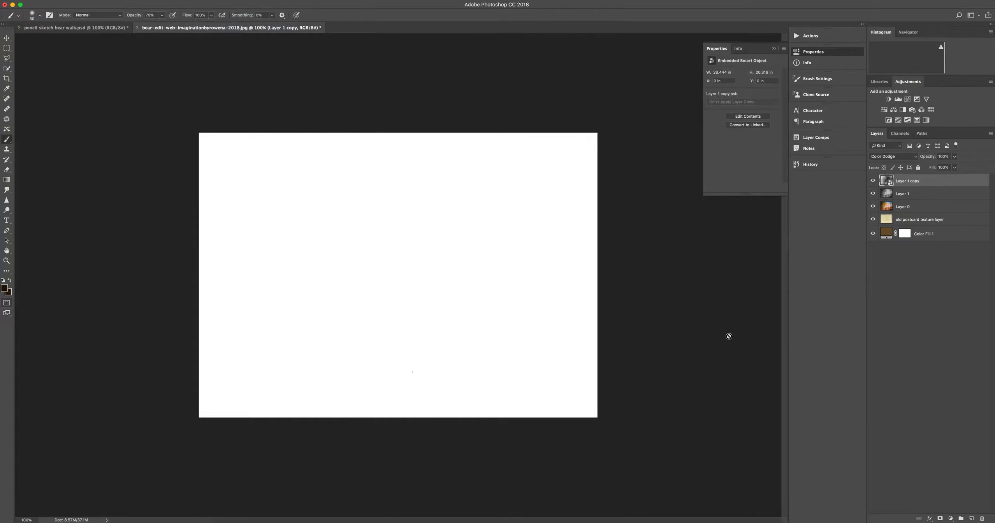
{"action": "mouse_move", "coordinate": [672, 336]}
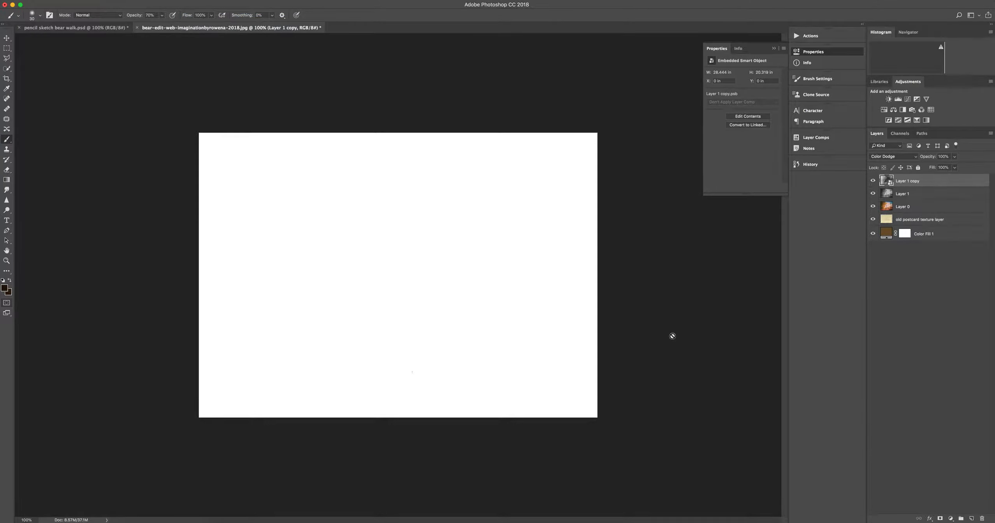
{"action": "mouse_move", "coordinate": [713, 303]}
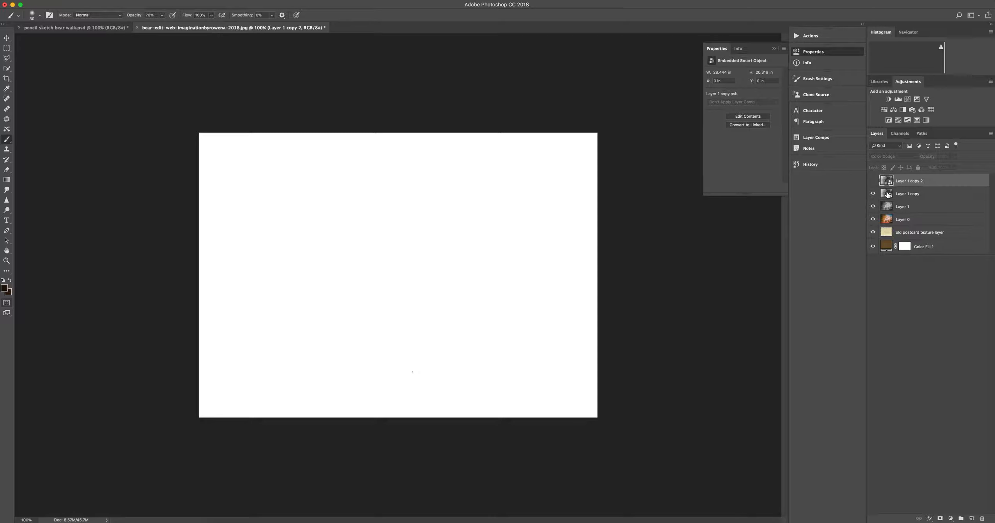
{"action": "left_click", "coordinate": [908, 194]}
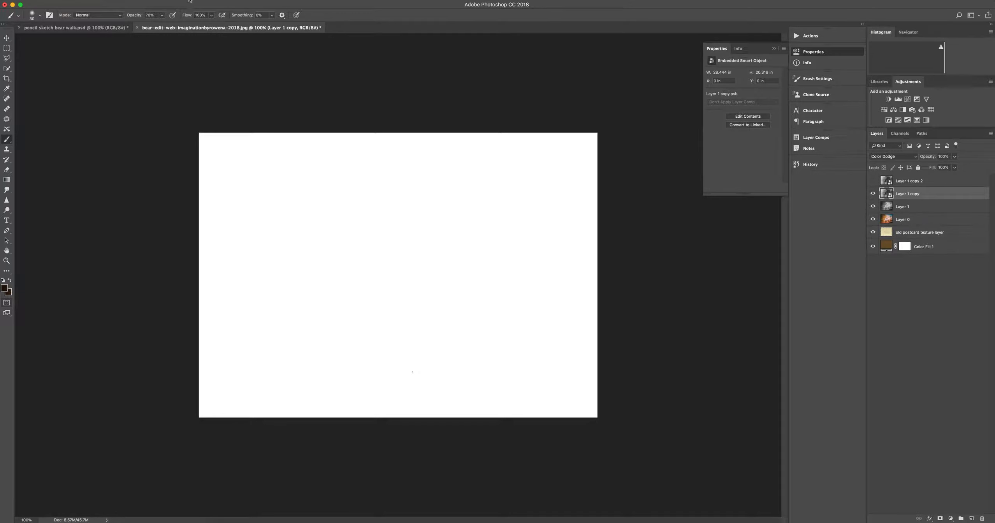
{"action": "left_click", "coordinate": [193, 88]}
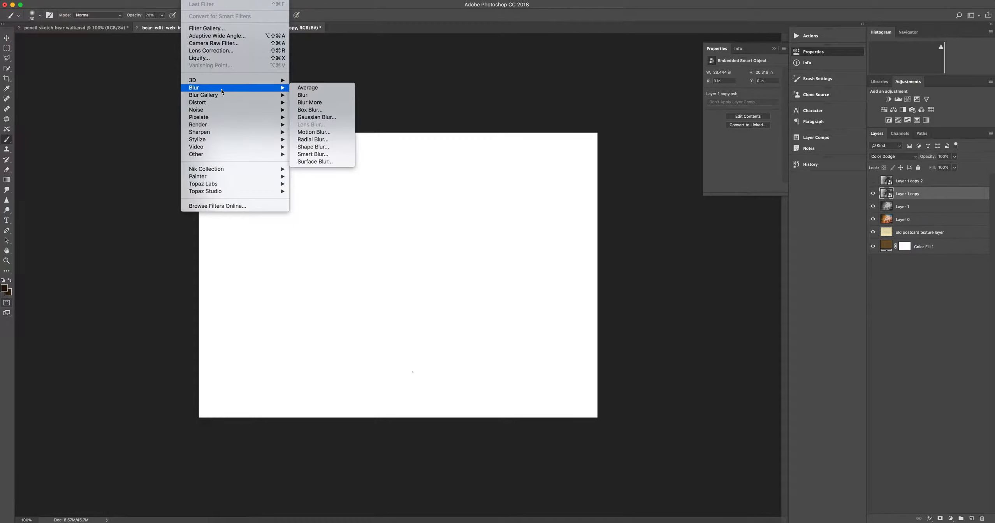
- Apply a Gaussian Blur of about 4.9 pixels, revealing soft pencil-like outlines
{"action": "left_click", "coordinate": [317, 117]}
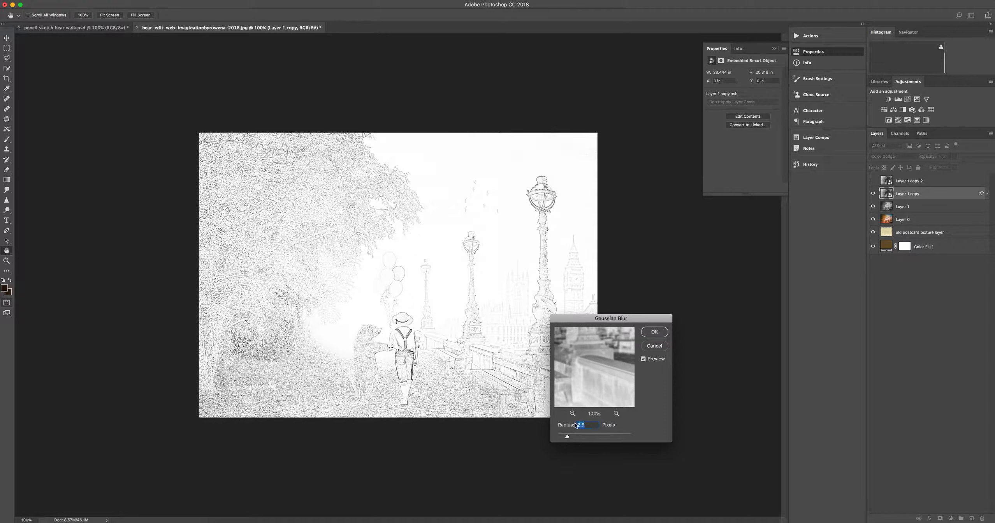
{"action": "left_click_drag", "start_coordinate": [567, 437], "coordinate": [579, 437]}
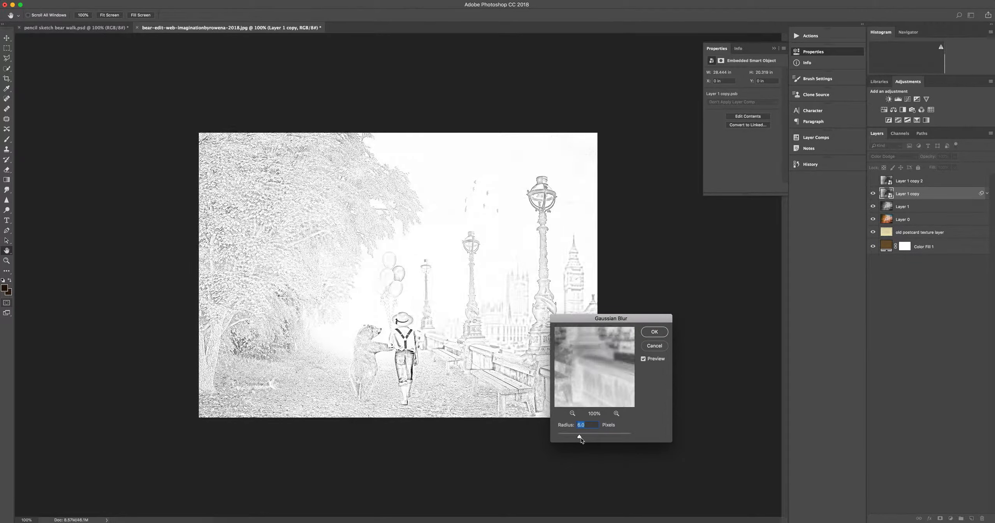
{"action": "left_click_drag", "start_coordinate": [580, 436], "coordinate": [578, 436]}
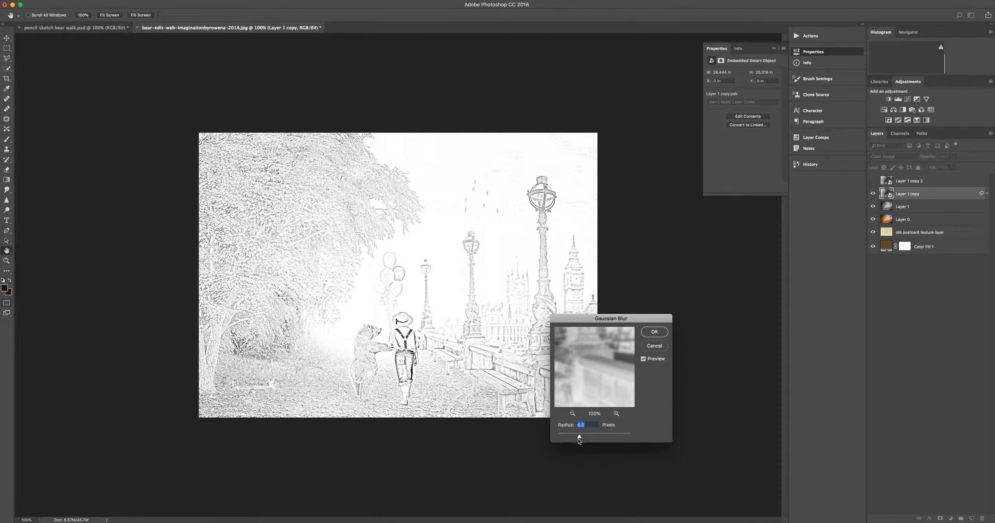
{"action": "left_click_drag", "start_coordinate": [579, 437], "coordinate": [568, 437]}
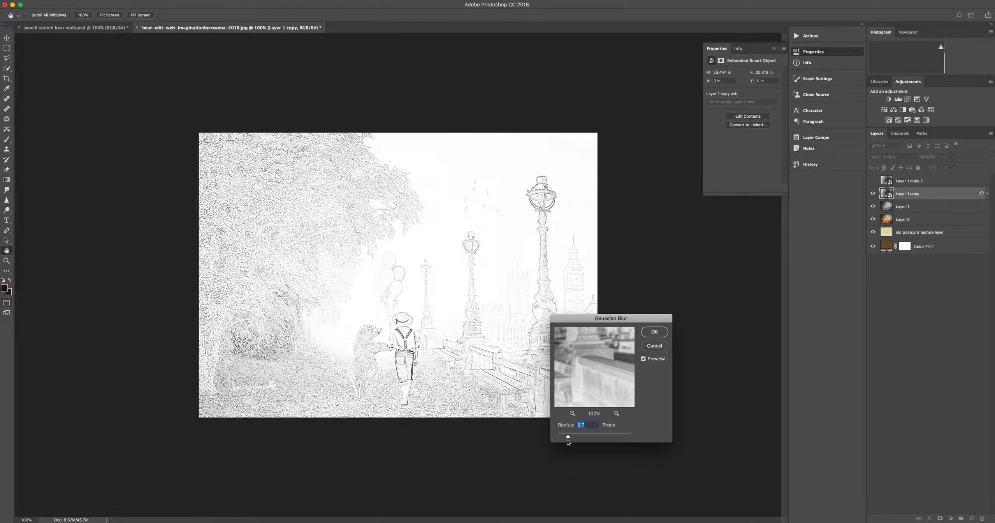
{"action": "left_click_drag", "start_coordinate": [567, 436], "coordinate": [577, 436]}
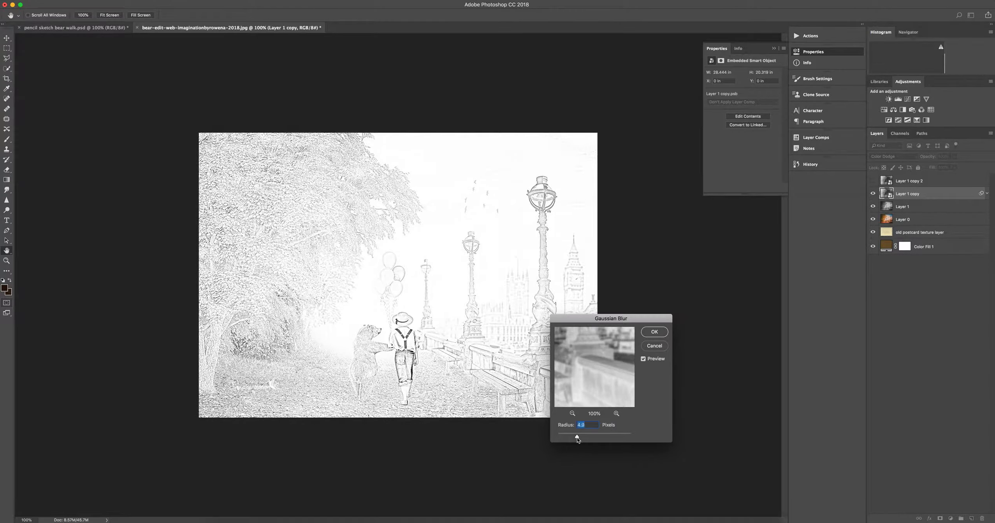
{"action": "left_click", "coordinate": [655, 331]}
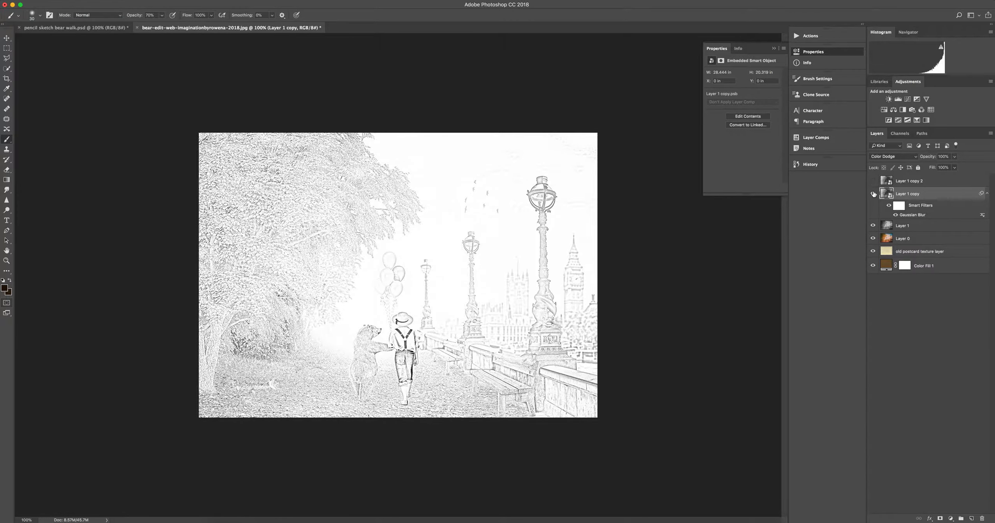
- Show the top copy and rename the layers 'gaussian blur' and 'filter min'
{"action": "left_click", "coordinate": [873, 193]}
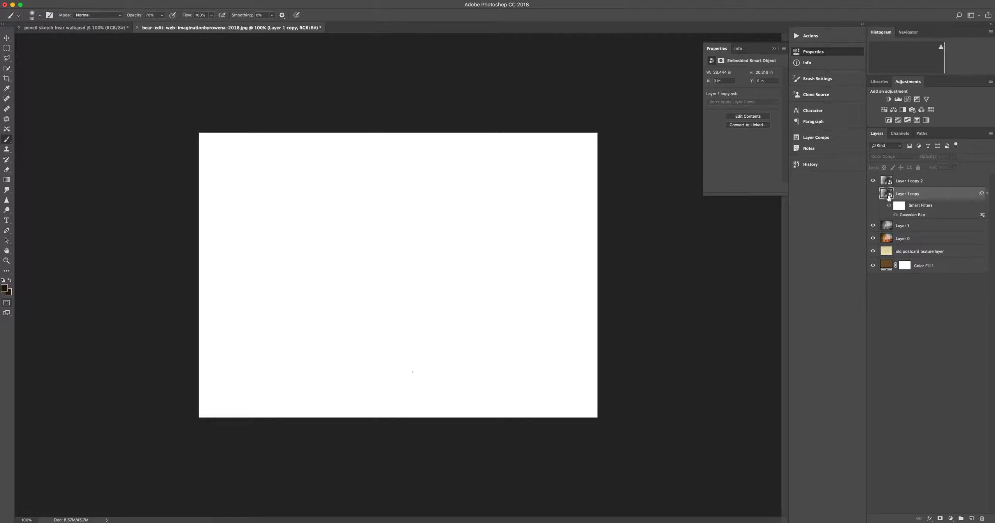
{"action": "double_click", "coordinate": [908, 193]}
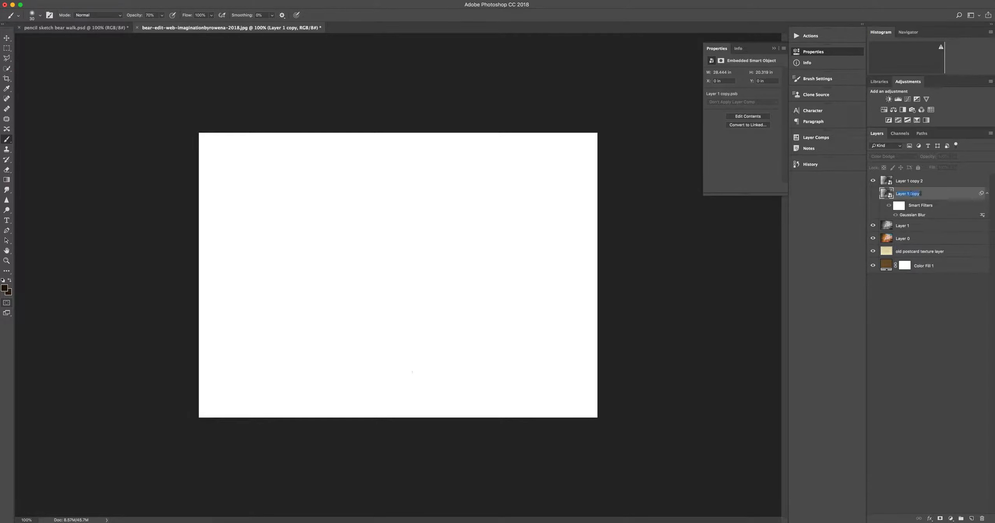
{"action": "type", "text": "gaussian blur"}
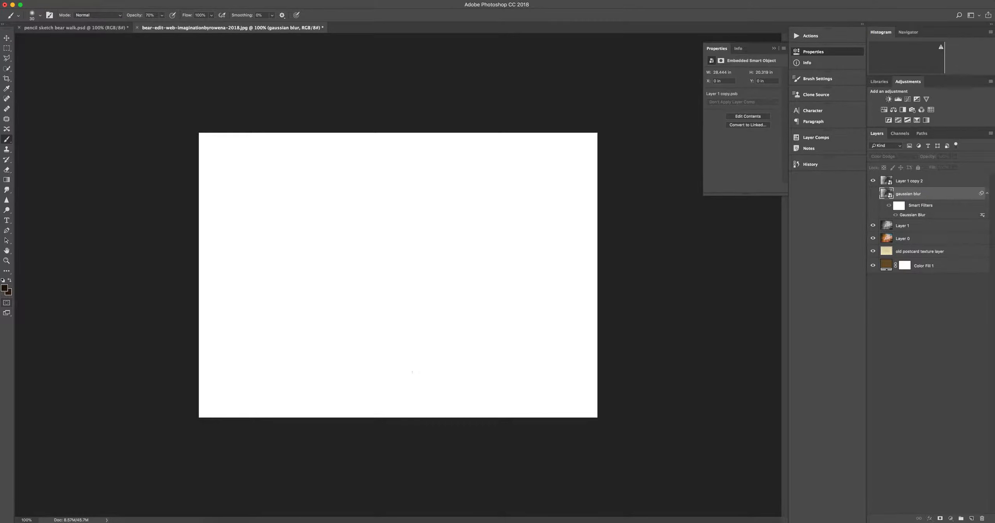
{"action": "double_click", "coordinate": [908, 180]}
{"action": "type", "text": "filter min"}
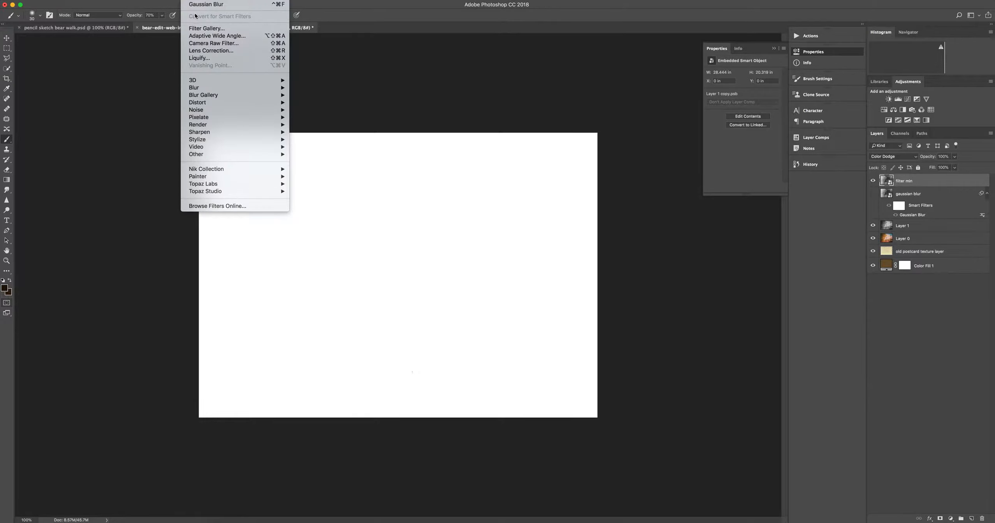
{"action": "mouse_move", "coordinate": [206, 28]}
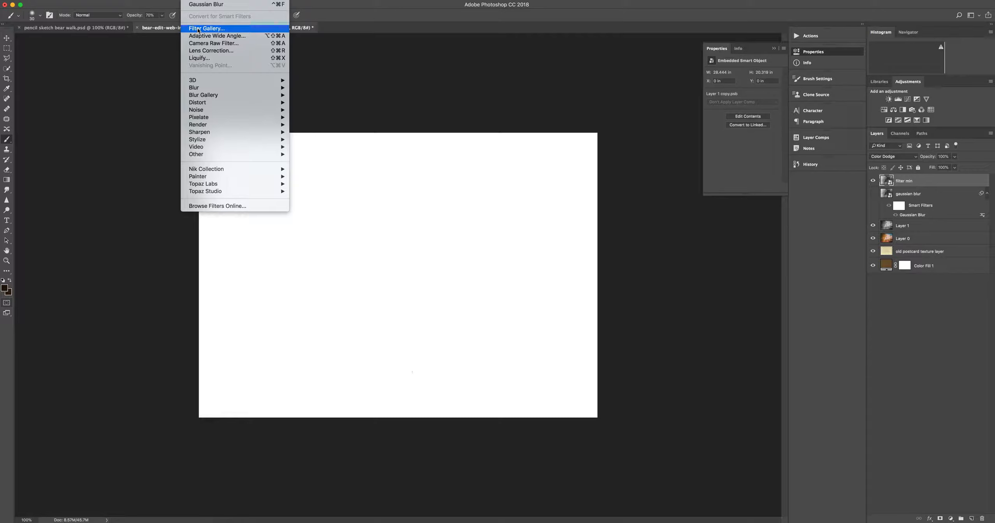
{"action": "mouse_move", "coordinate": [197, 154]}
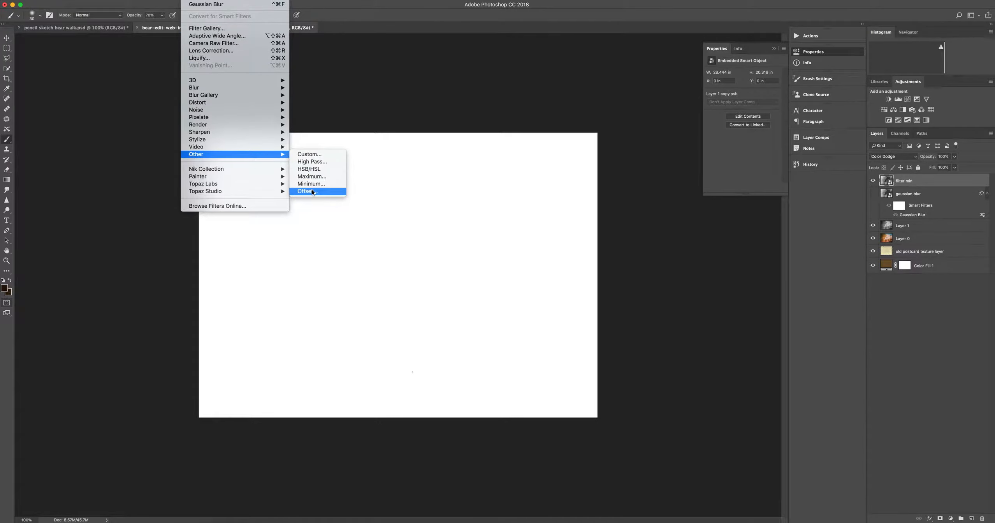
{"action": "mouse_move", "coordinate": [311, 183]}
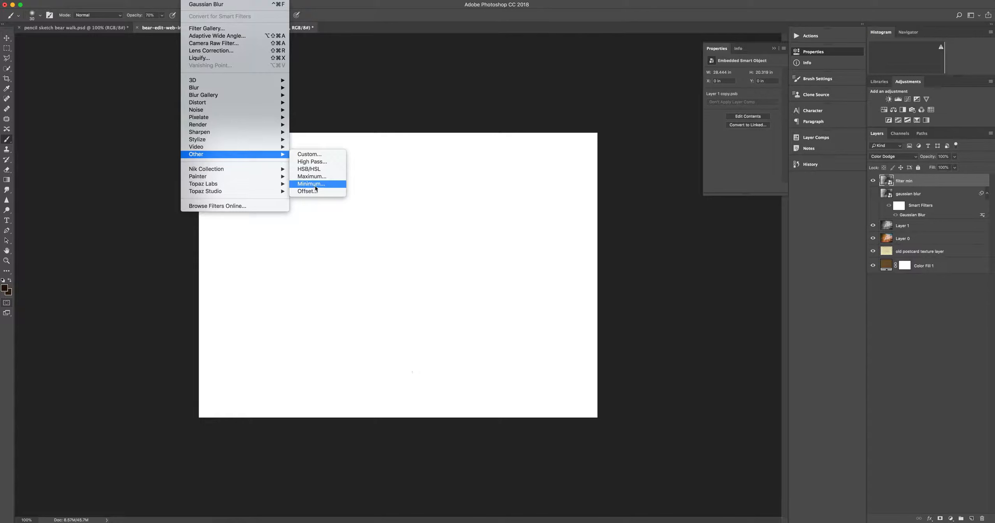
- Apply Filter > Other > Minimum with Radius 2 to darken and thicken the sketch lines
{"action": "left_click", "coordinate": [311, 183]}
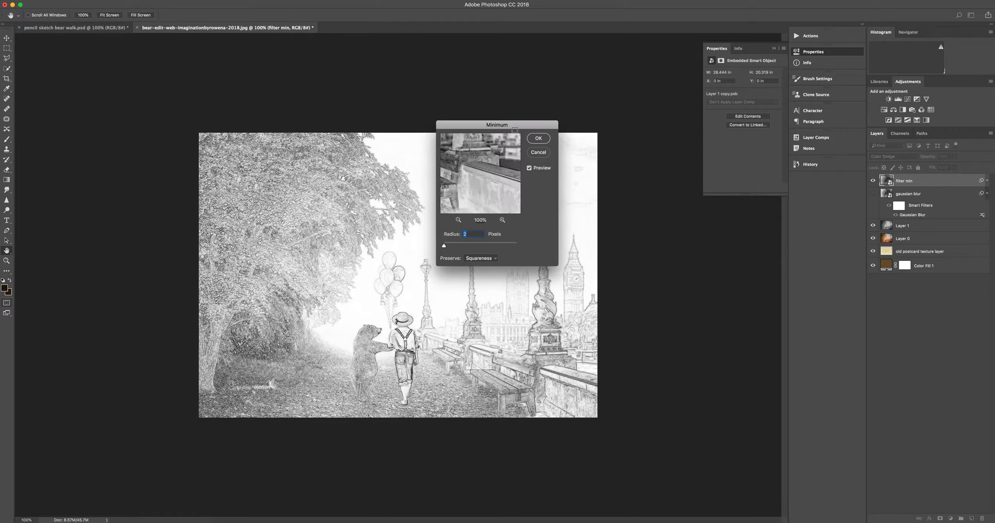
{"action": "left_click_drag", "start_coordinate": [496, 125], "coordinate": [690, 264]}
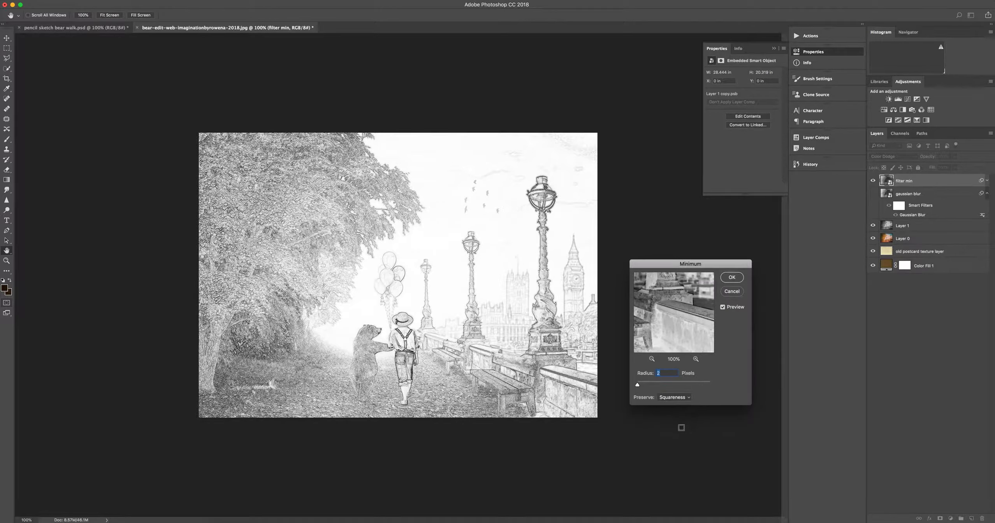
{"action": "type", "text": "1"}
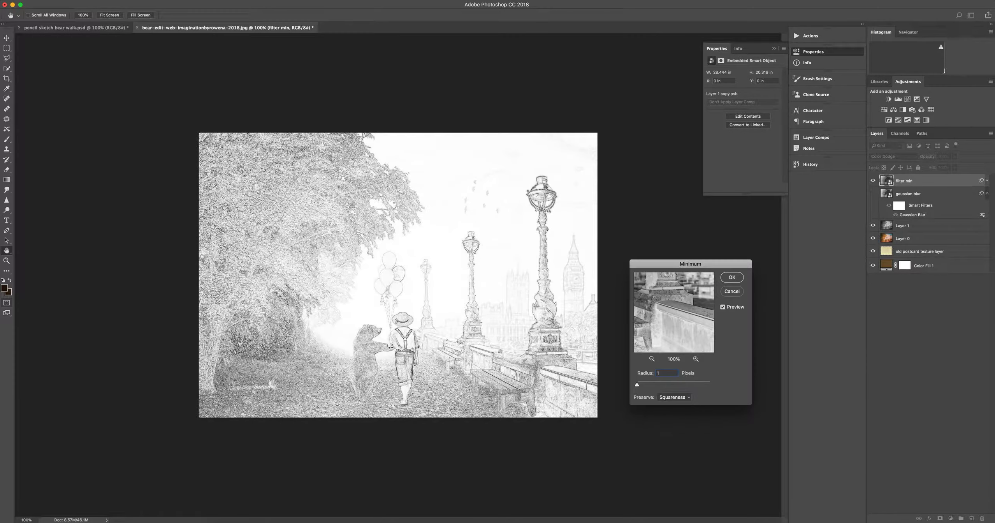
{"action": "left_click", "coordinate": [667, 373]}
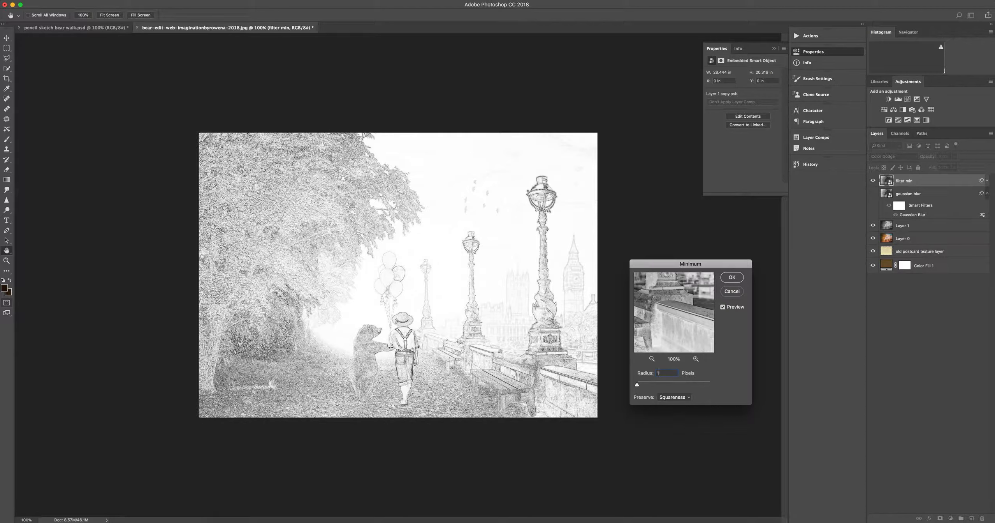
{"action": "type", "text": "2"}
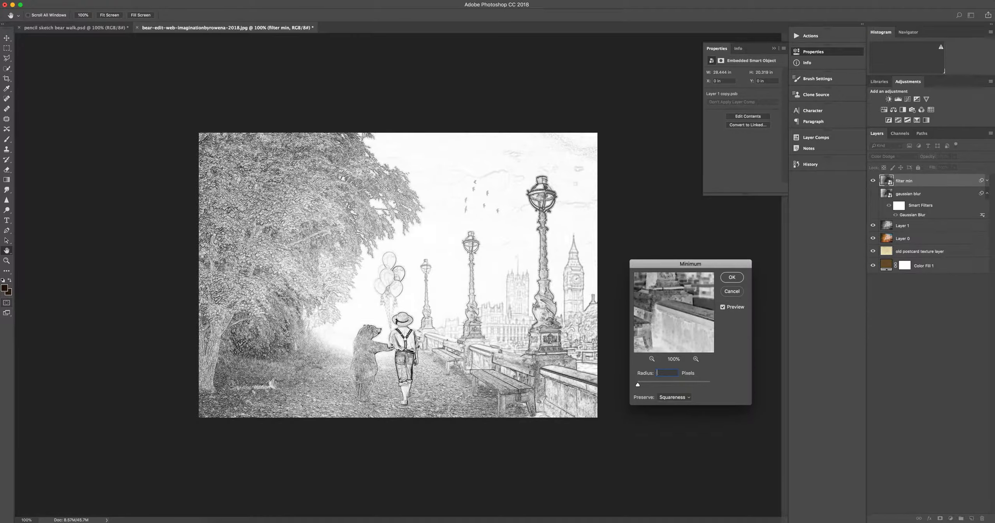
{"action": "type", "text": "2"}
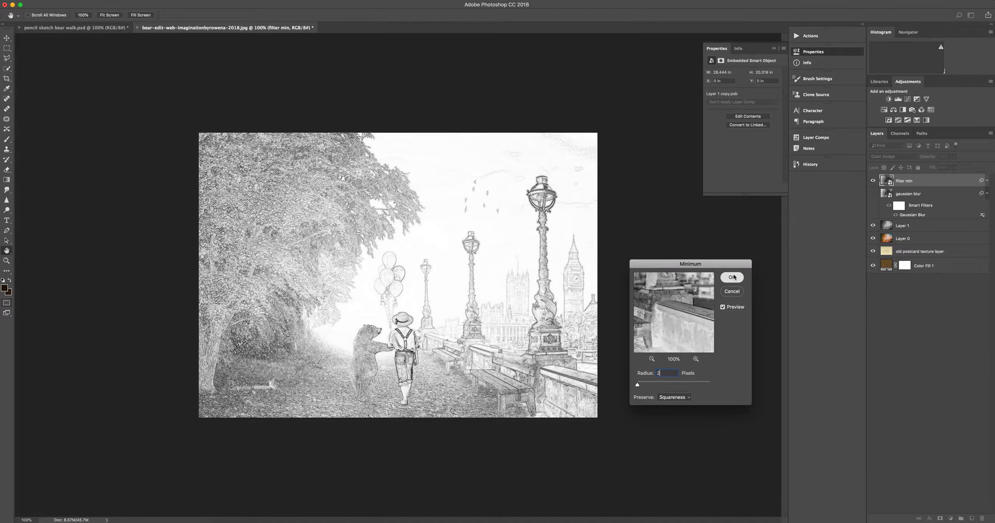
{"action": "left_click", "coordinate": [731, 277]}
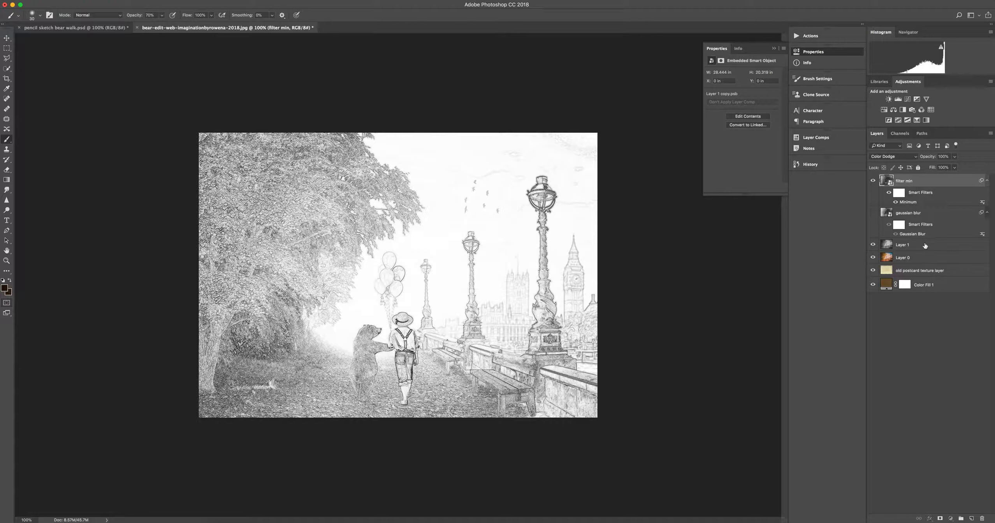
- Reveal Layer 1's colour photo at 80% opacity to tint the sketch with pastel colours
{"action": "left_click", "coordinate": [902, 244]}
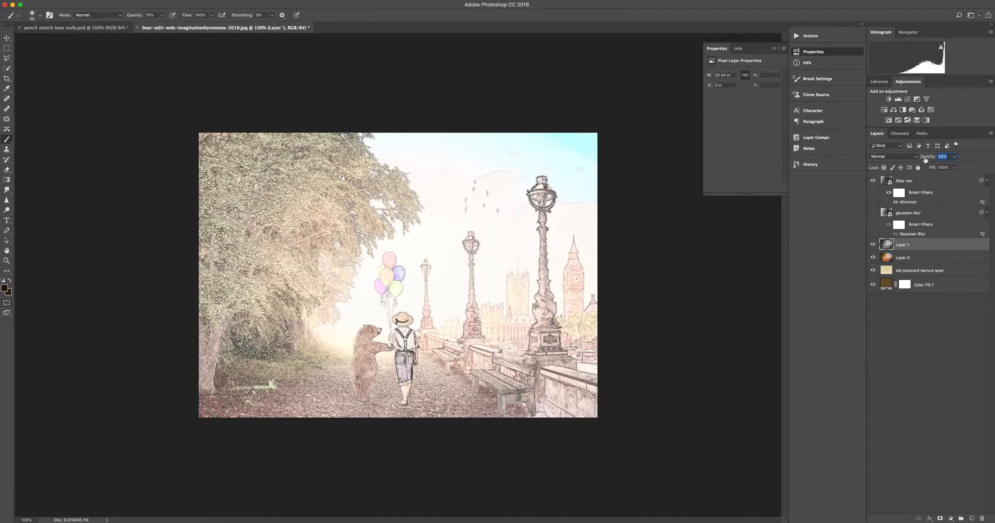
{"action": "left_click", "coordinate": [946, 156]}
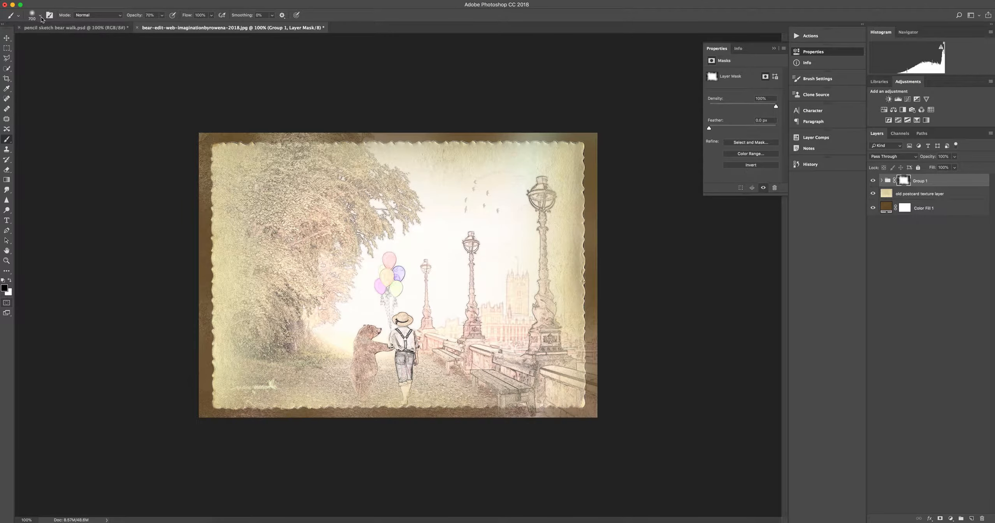
- Pick a textured brush preset for painting Group 1's mask along the picture edges
{"action": "left_click", "coordinate": [41, 15]}
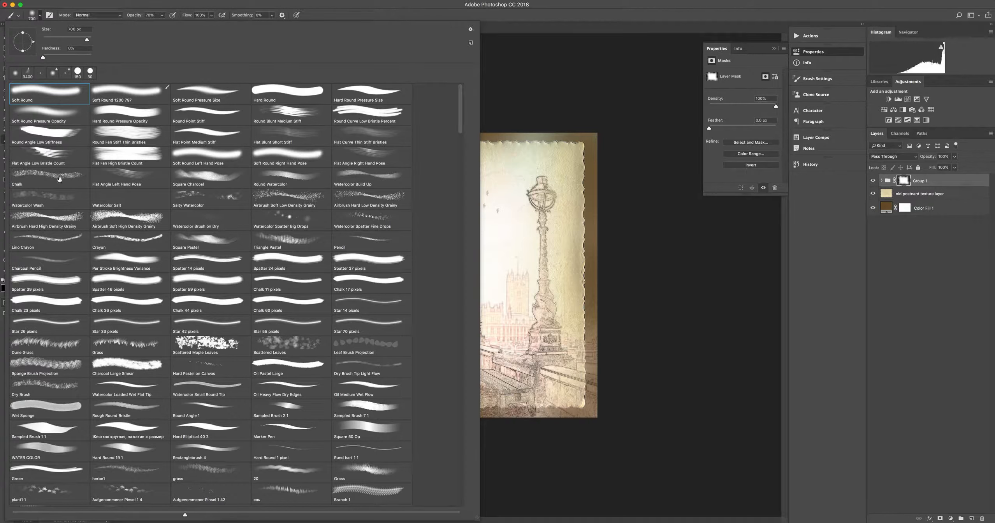
{"action": "mouse_move", "coordinate": [43, 199]}
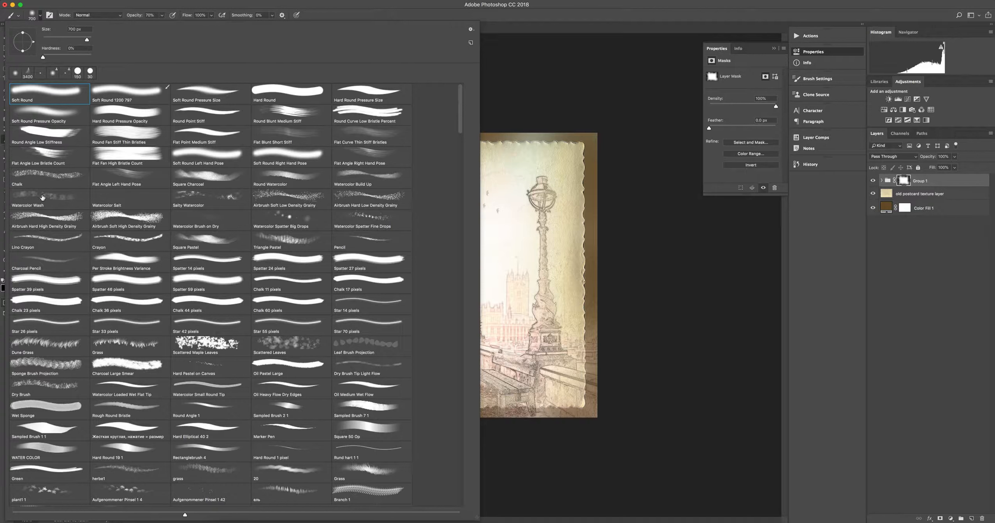
{"action": "left_click", "coordinate": [49, 198]}
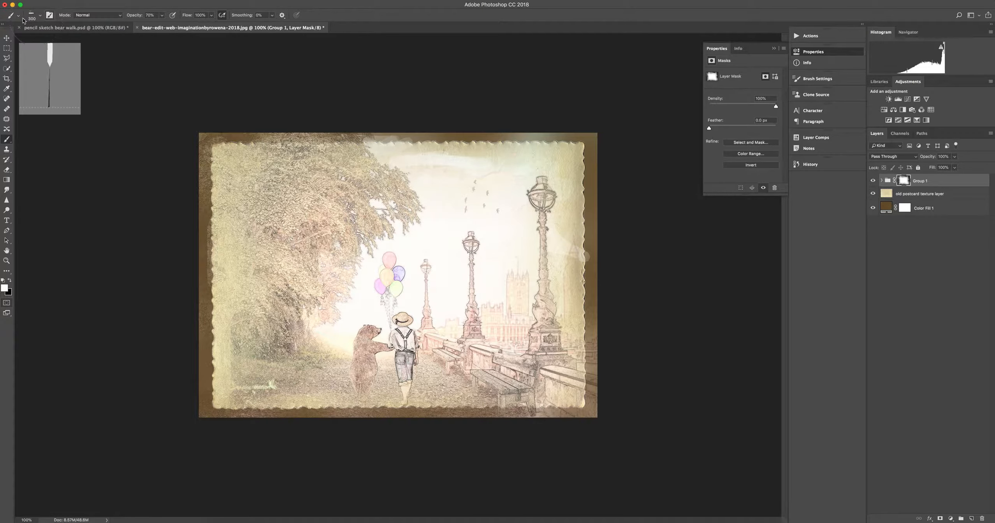
- Switch to the Sponge Brush Projection preset for rougher torn-looking mask edges
{"action": "left_click", "coordinate": [38, 15]}
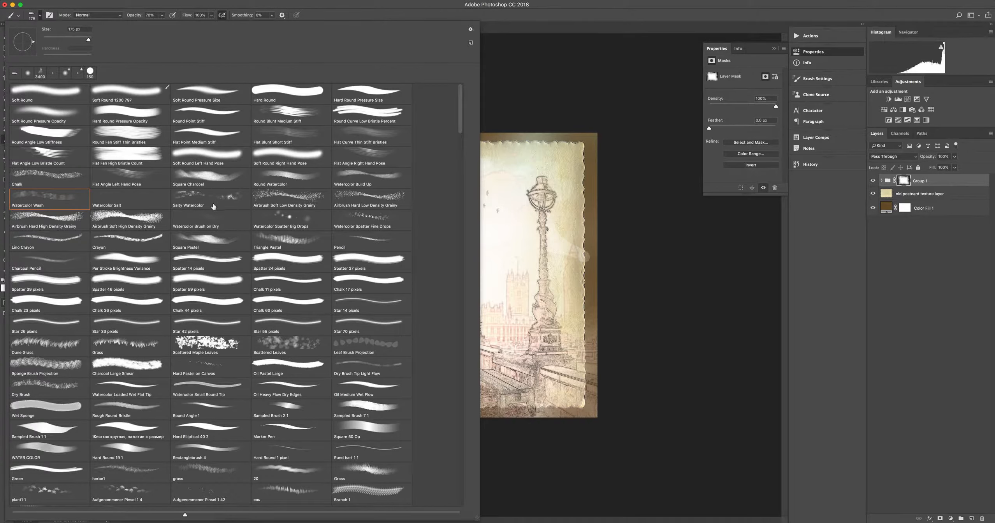
{"action": "mouse_move", "coordinate": [58, 374]}
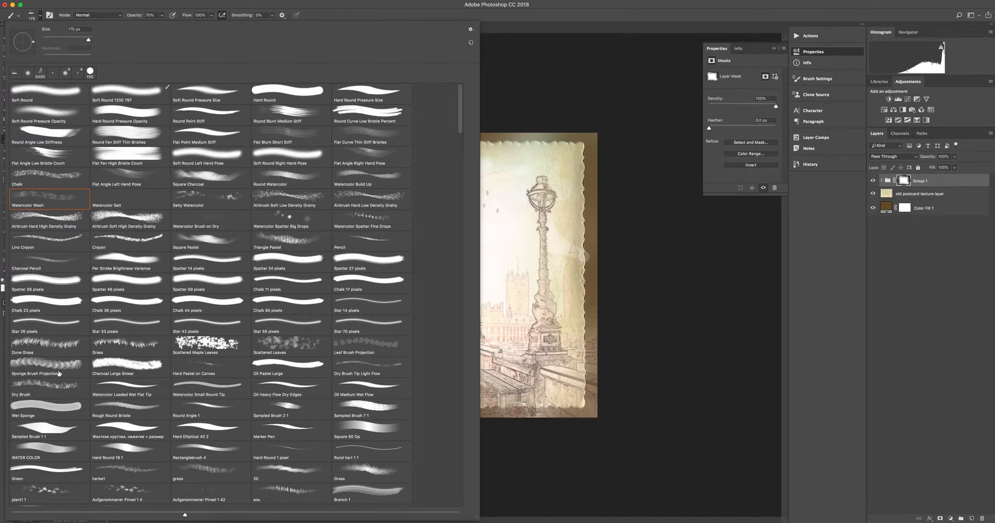
{"action": "left_click", "coordinate": [49, 366]}
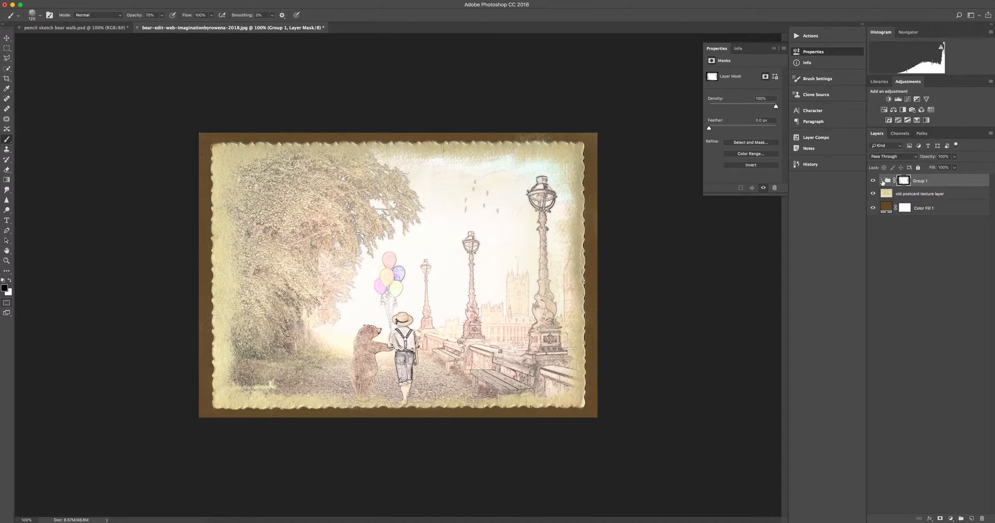
- Enlarge the sketch and photo layers inside Group 1 with Free Transform so the bear and boy fill more of the card
{"action": "left_click", "coordinate": [880, 180]}
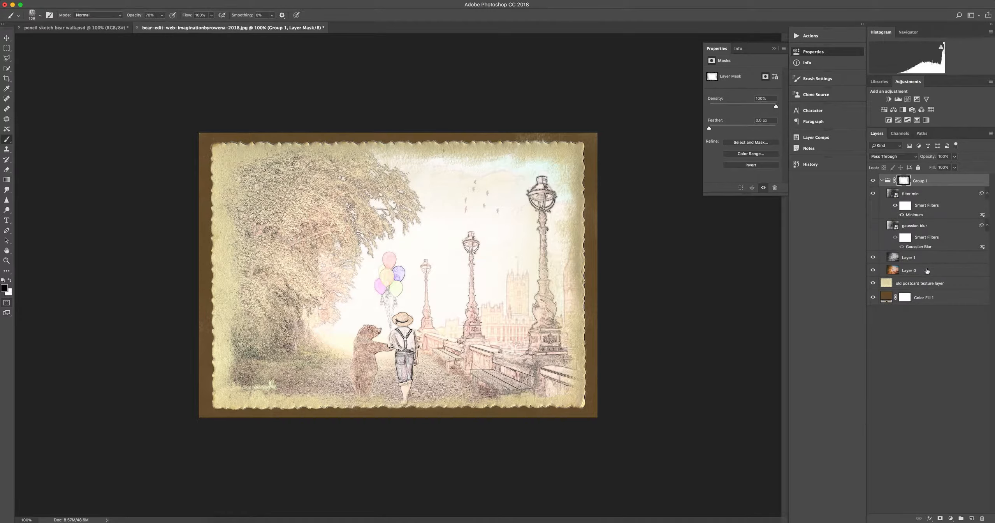
{"action": "left_click", "coordinate": [909, 257]}
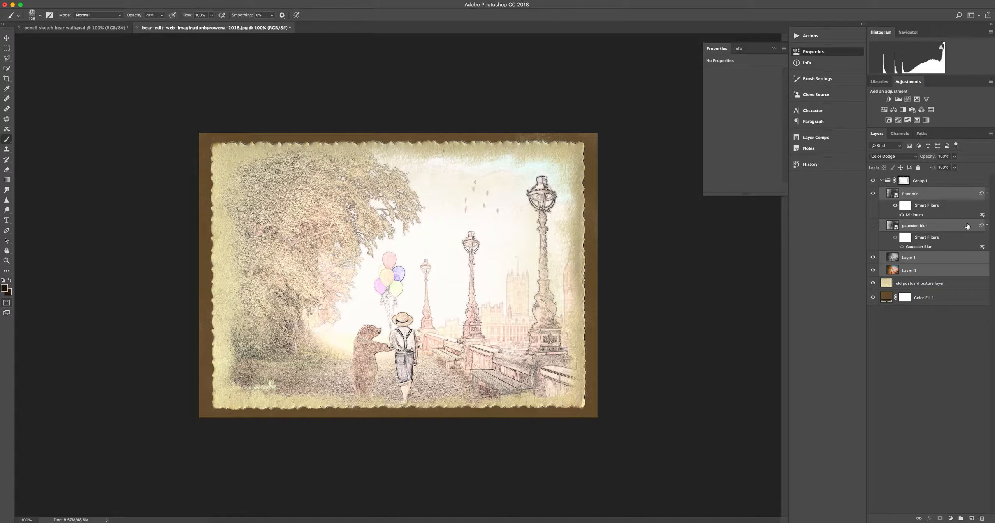
{"action": "key", "text": "cmd+t"}
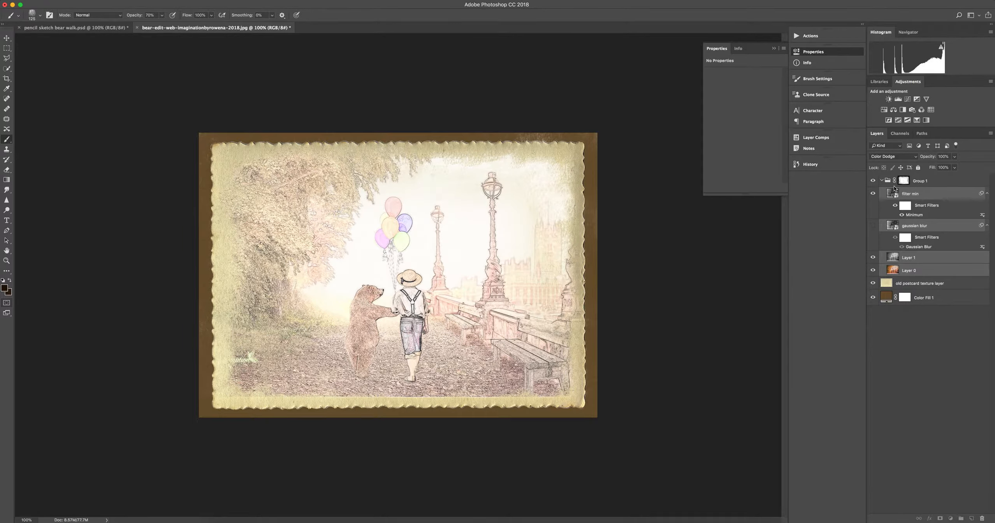
{"action": "left_click", "coordinate": [904, 180]}
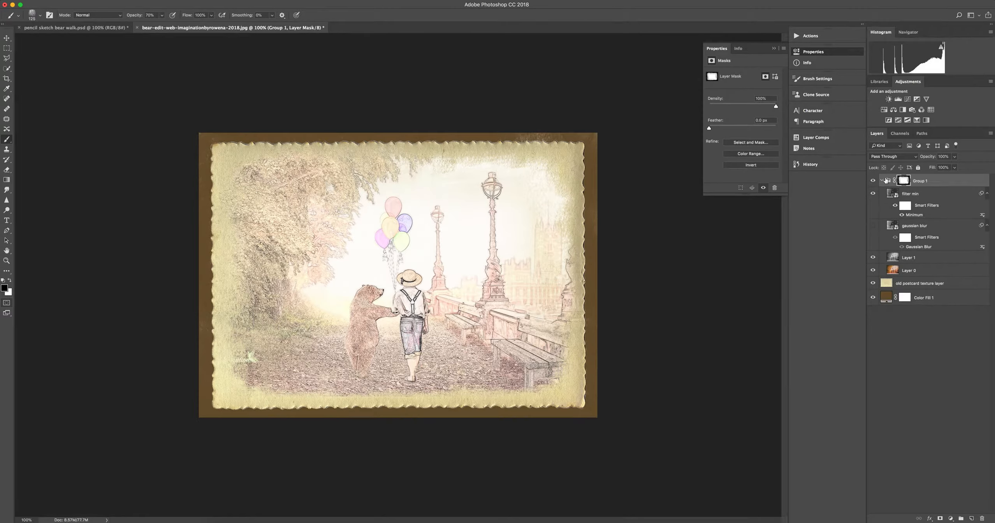
- Place a duplicate of Layer 0 above the group at about 38% opacity with a painted layer mask
{"action": "left_click", "coordinate": [886, 181]}
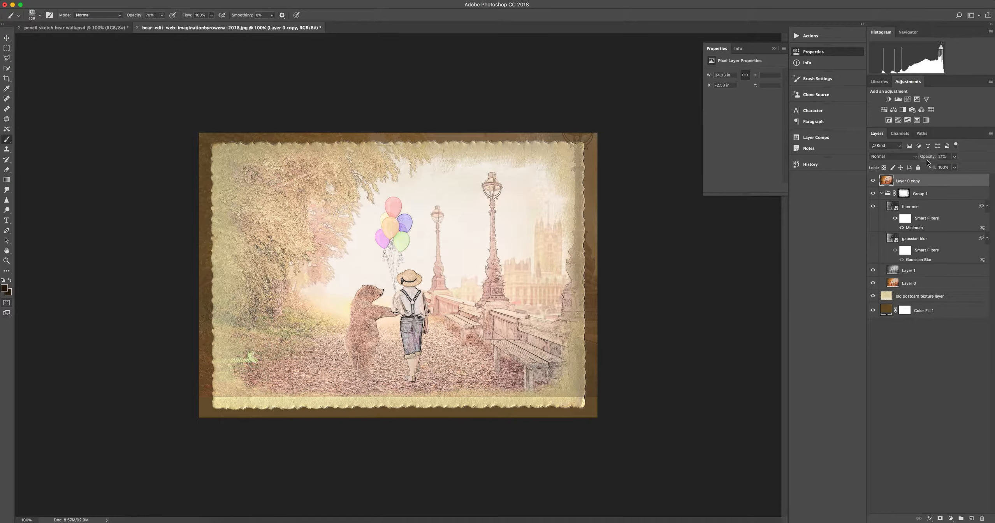
{"action": "left_click", "coordinate": [945, 156]}
{"action": "type", "text": "36"}
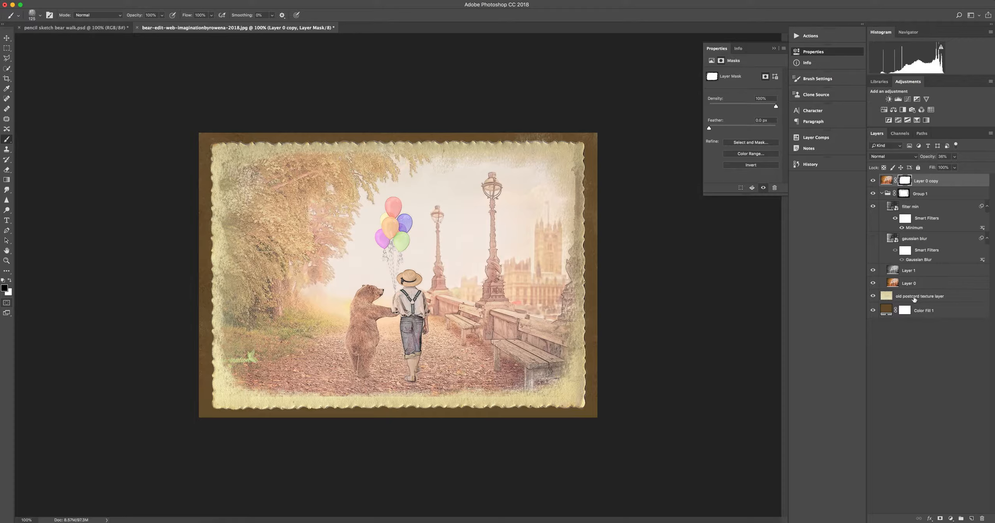
{"action": "left_click", "coordinate": [560, 157]}
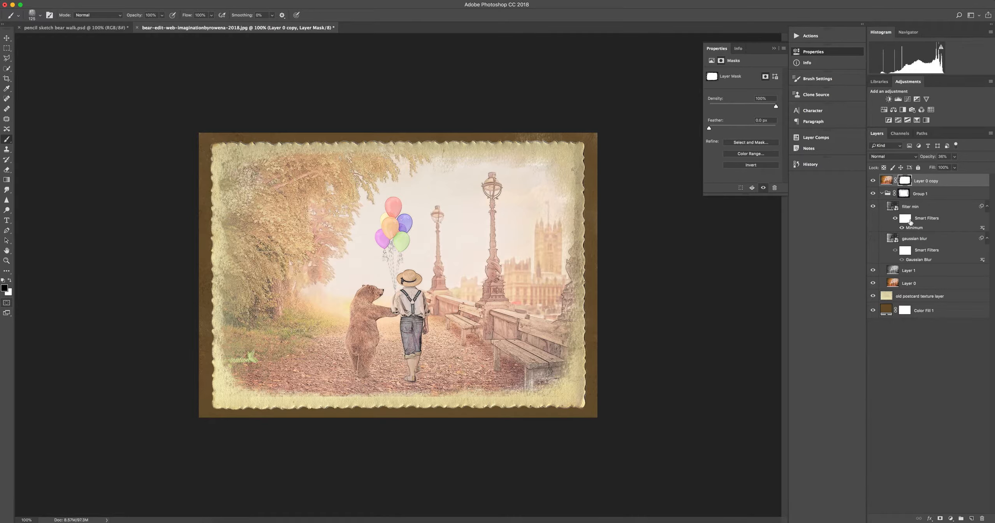
{"action": "left_click", "coordinate": [921, 193]}
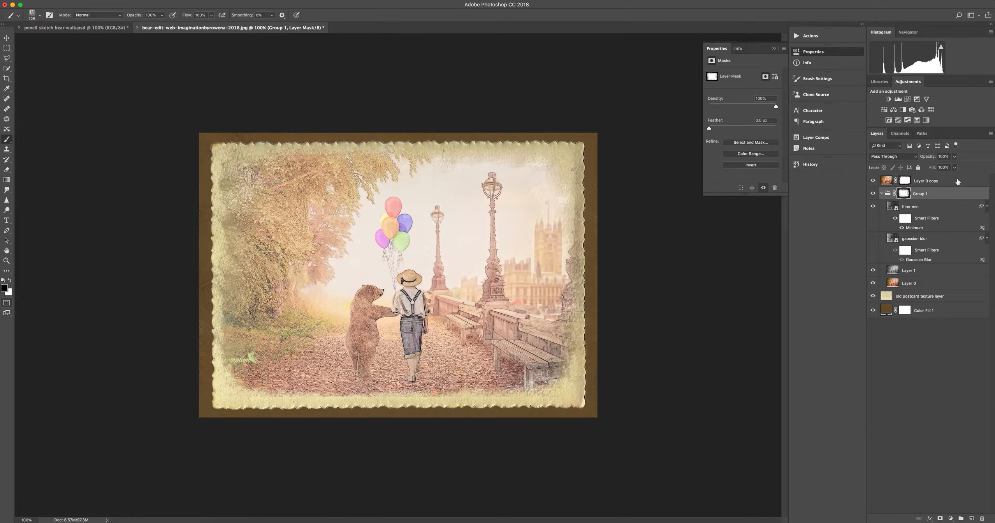
- Add a Vibrance adjustment layer above the blurred sketch and raise its Vibrance
{"action": "left_click", "coordinate": [926, 181]}
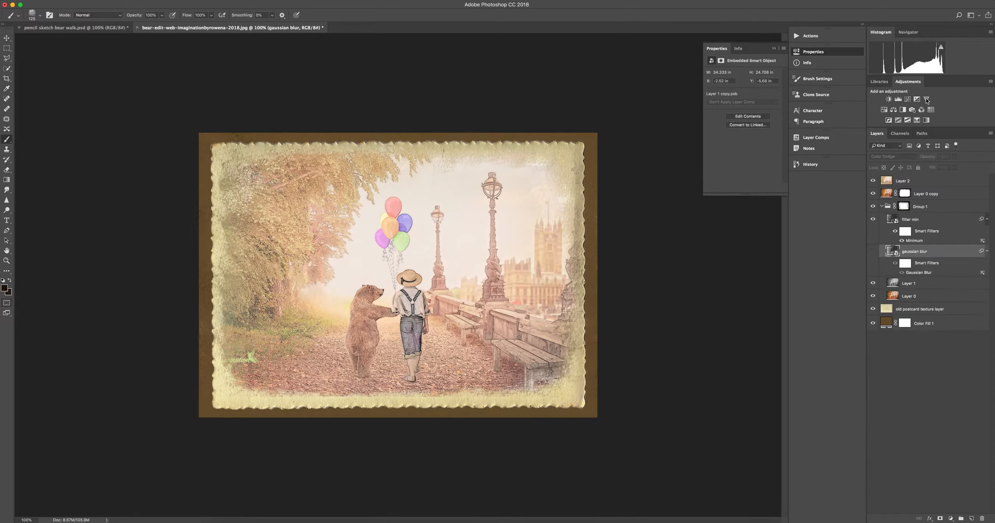
{"action": "left_click", "coordinate": [926, 99]}
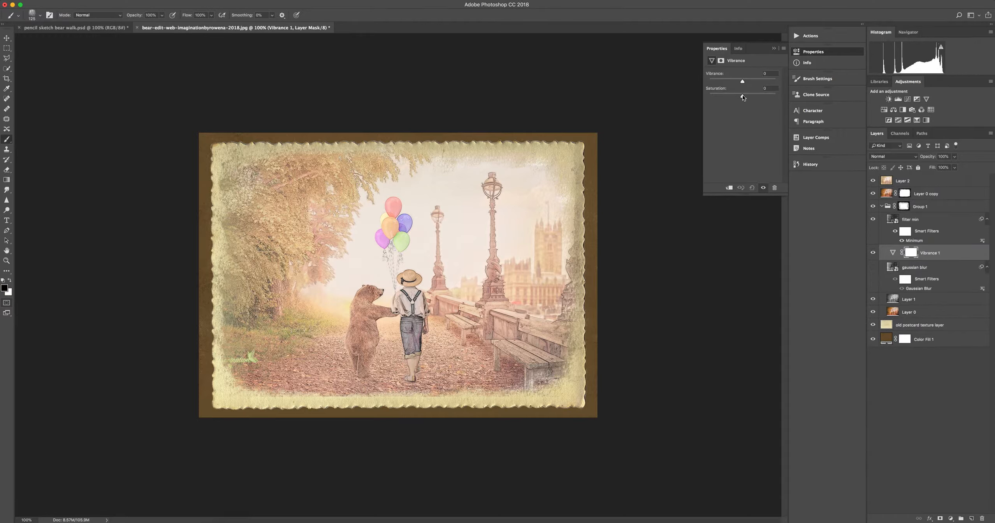
{"action": "left_click_drag", "start_coordinate": [743, 80], "coordinate": [754, 81]}
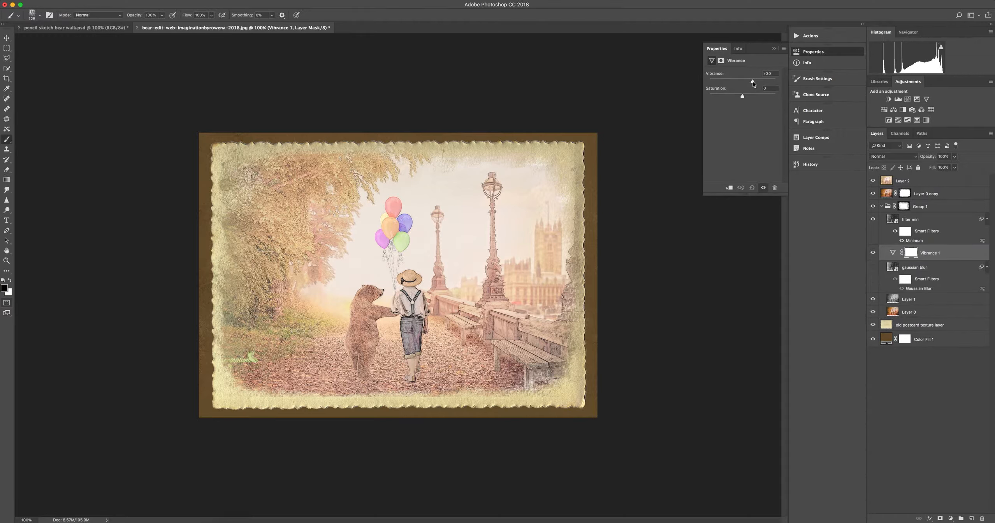
{"action": "left_click_drag", "start_coordinate": [750, 82], "coordinate": [754, 82]}
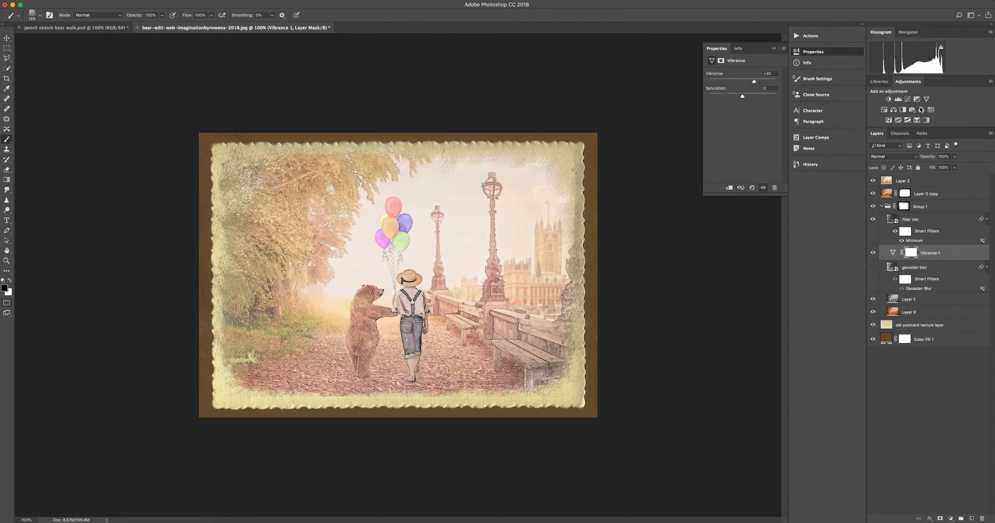
- Add a Brightness/Contrast adjustment with higher Contrast and move both adjustments to the top of the stack
{"action": "left_click", "coordinate": [890, 99]}
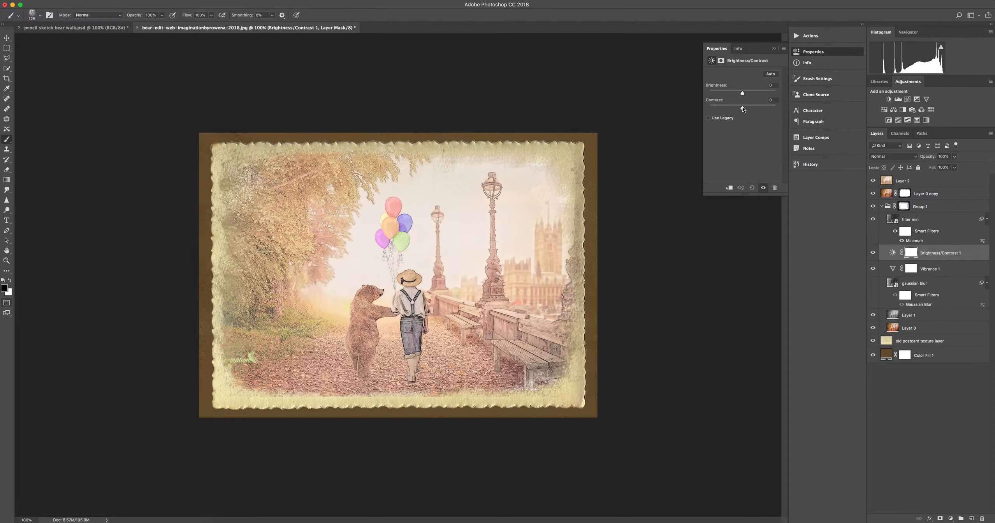
{"action": "left_click_drag", "start_coordinate": [742, 92], "coordinate": [762, 93]}
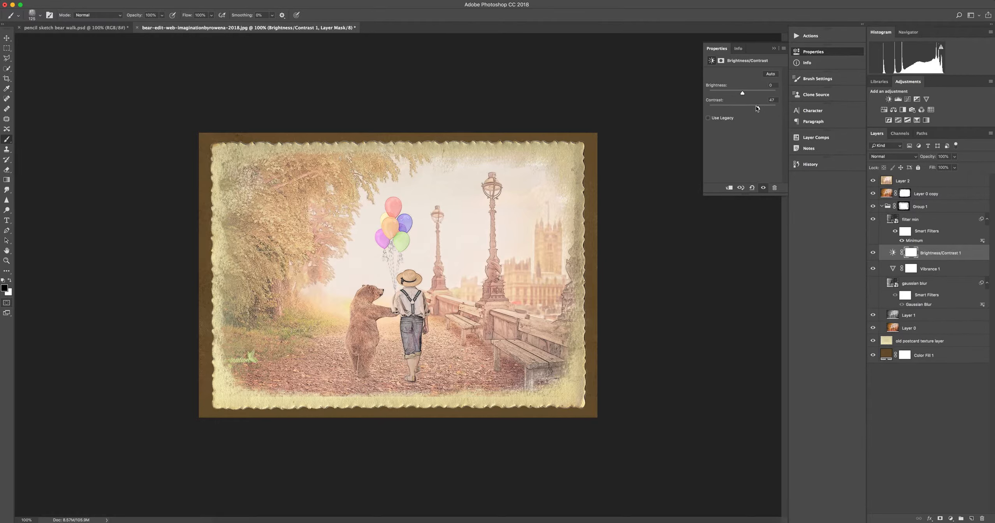
{"action": "left_click_drag", "start_coordinate": [743, 107], "coordinate": [763, 108]}
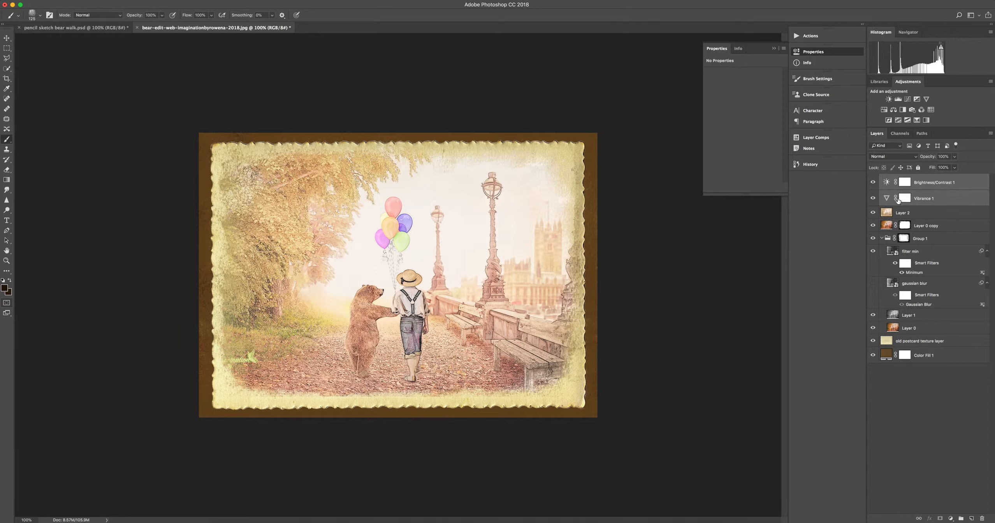
- Lower Vibrance 1 to +10 and switch off the top adjustment layers
{"action": "left_click", "coordinate": [925, 197]}
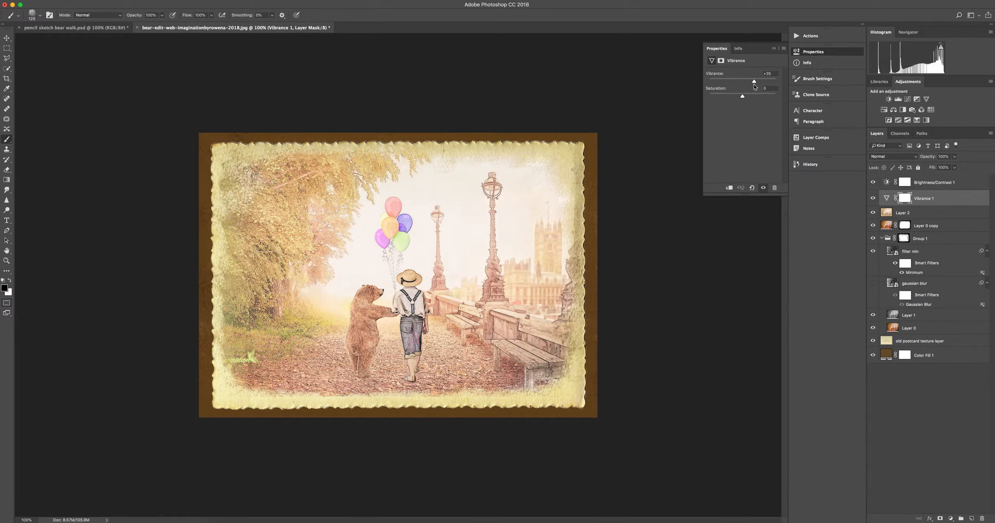
{"action": "left_click_drag", "start_coordinate": [754, 81], "coordinate": [745, 82]}
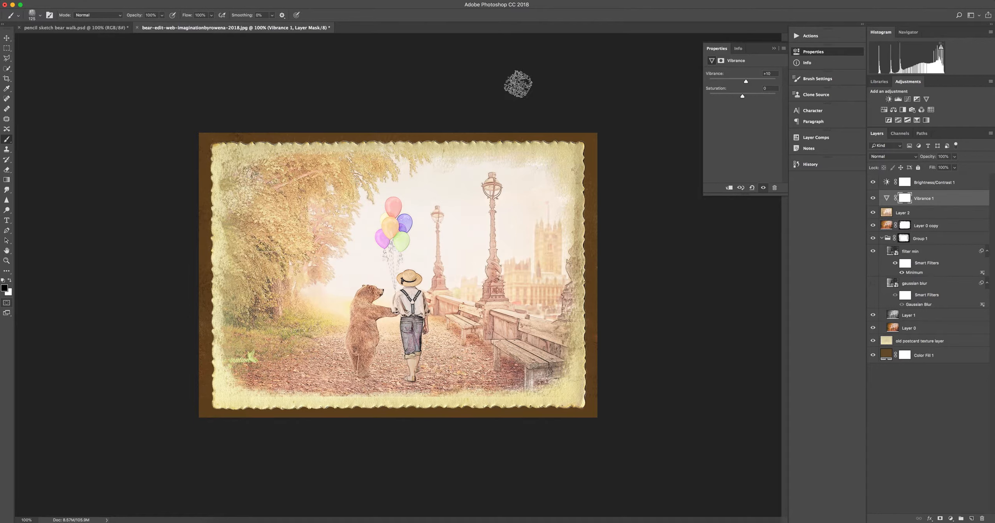
{"action": "left_click", "coordinate": [73, 27]}
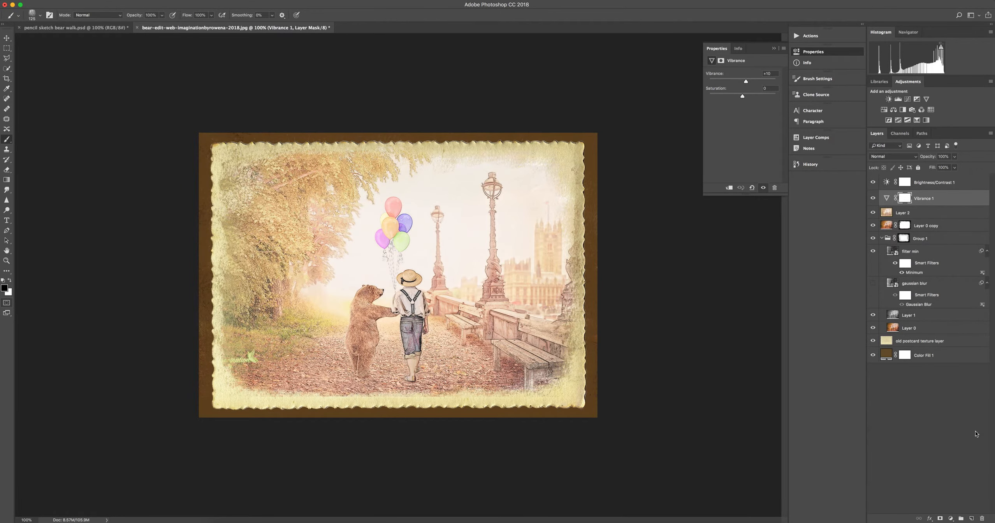
{"action": "mouse_move", "coordinate": [834, 364]}
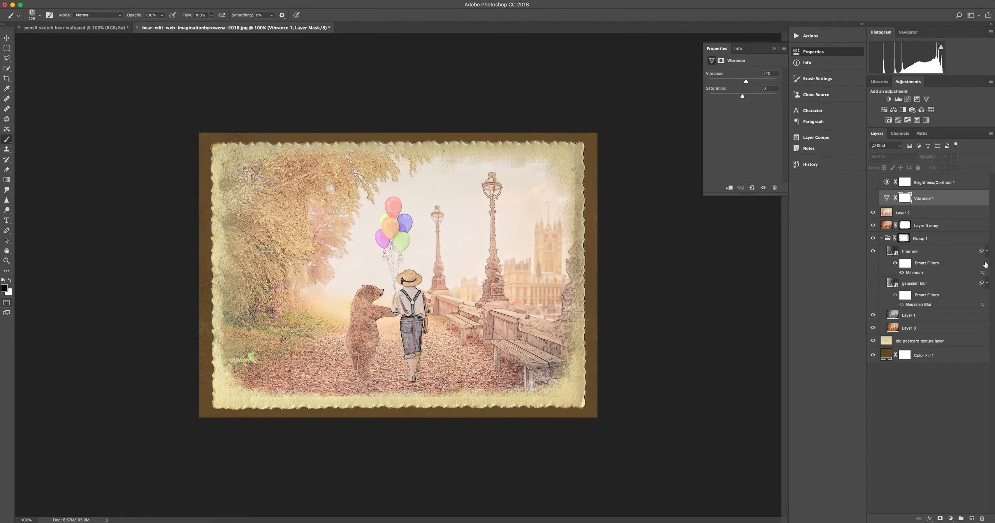
{"action": "mouse_move", "coordinate": [811, 433]}
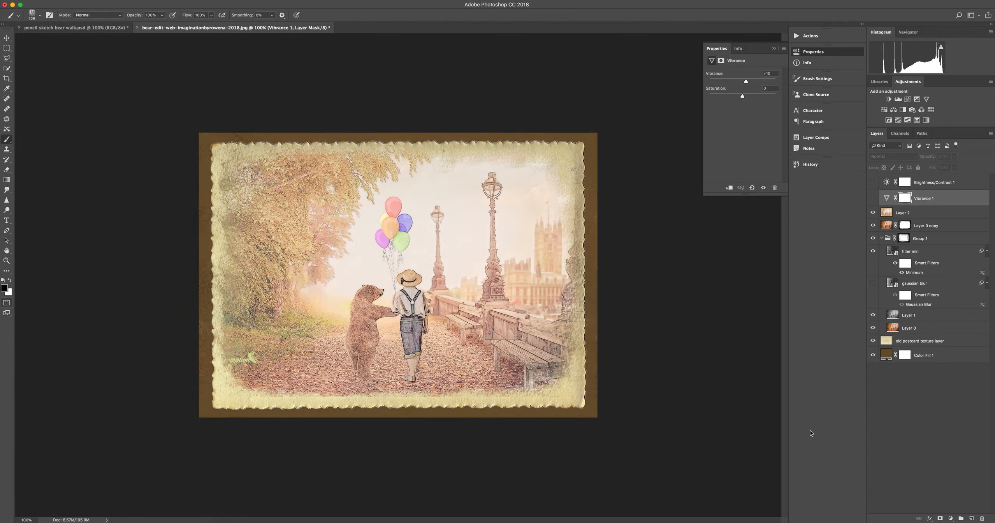